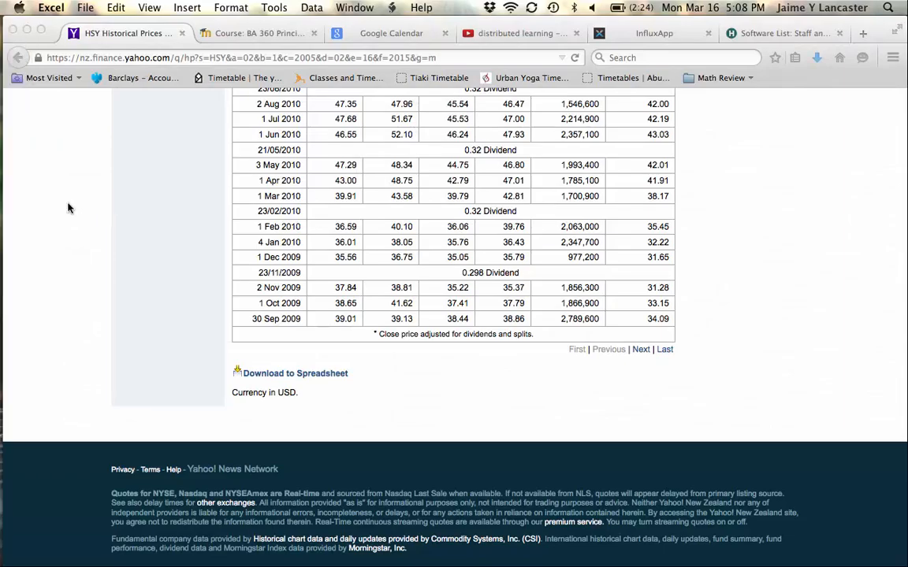
# Step: From the Yahoo Finance home page, look up the ticker hsy to reach Hershey's quote page
pyautogui.scroll(3)
pyautogui.write('Fin')
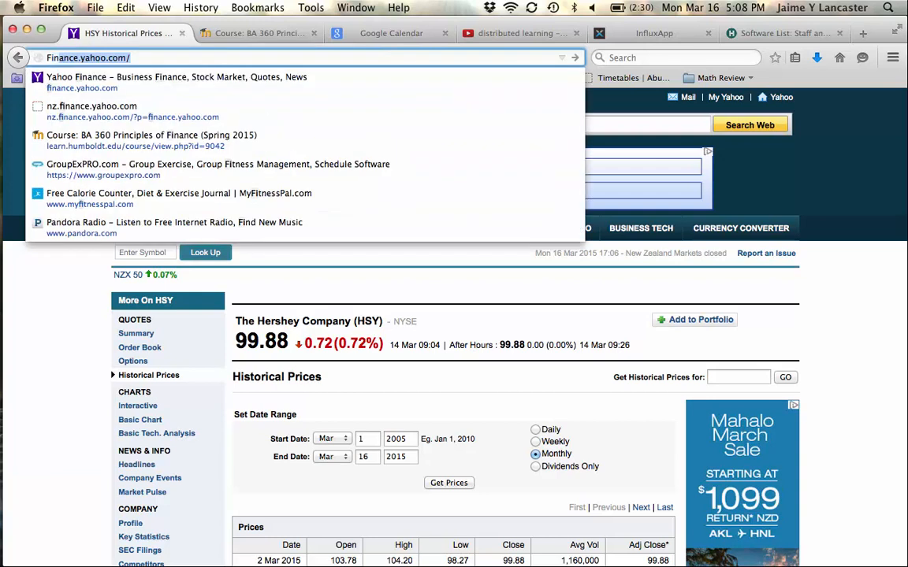
pyautogui.click(91, 106)
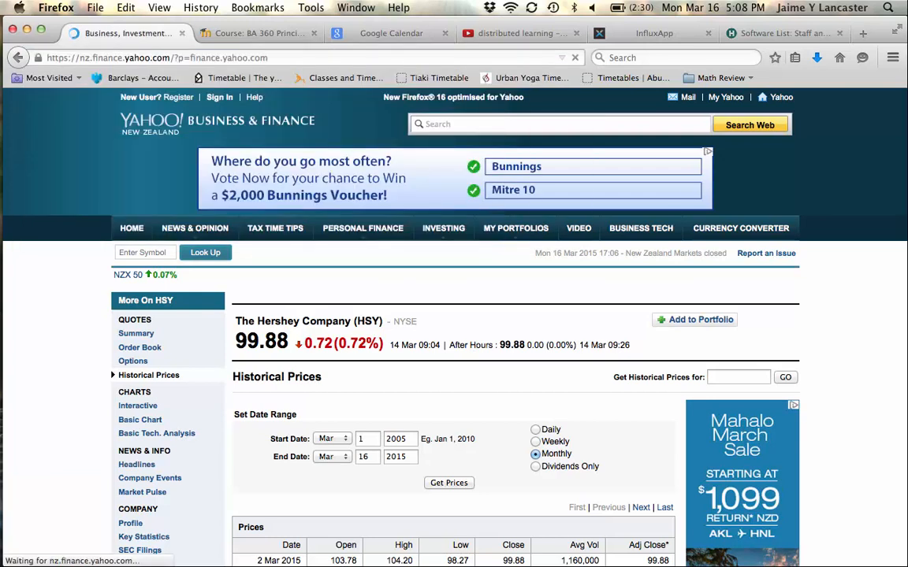
pyautogui.click(131, 229)
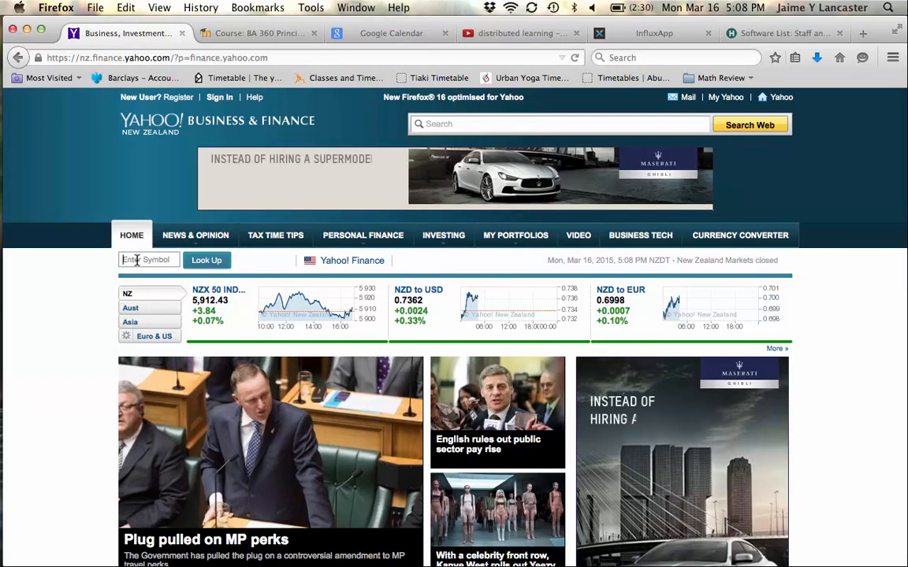
pyautogui.write('hsy')
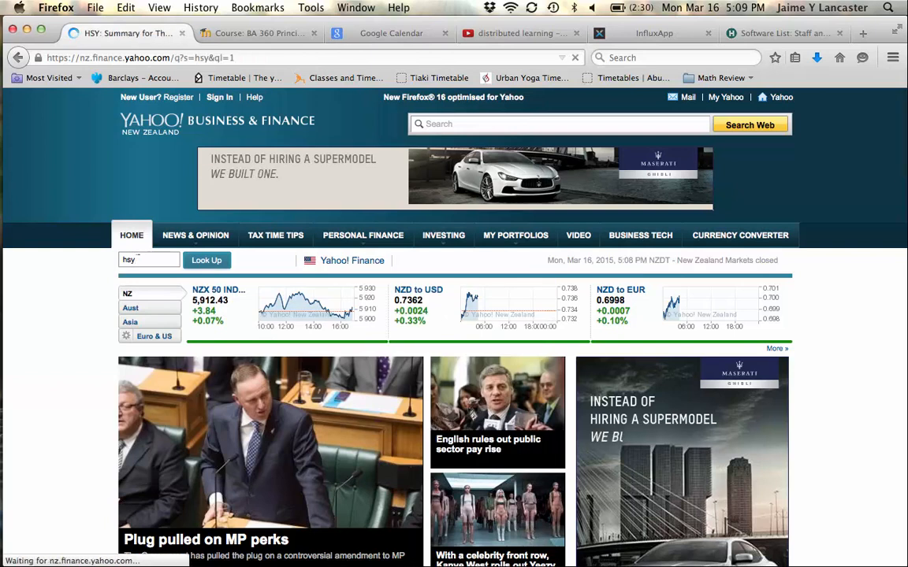
pyautogui.click(206, 260)
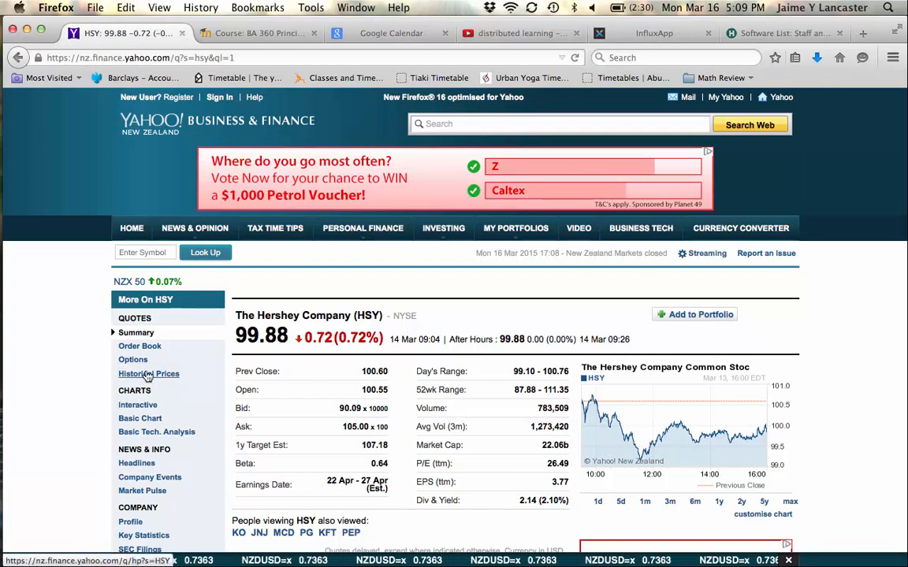
# Step: Load HSY's monthly historical prices with the start date set to March 2005
pyautogui.click(148, 375)
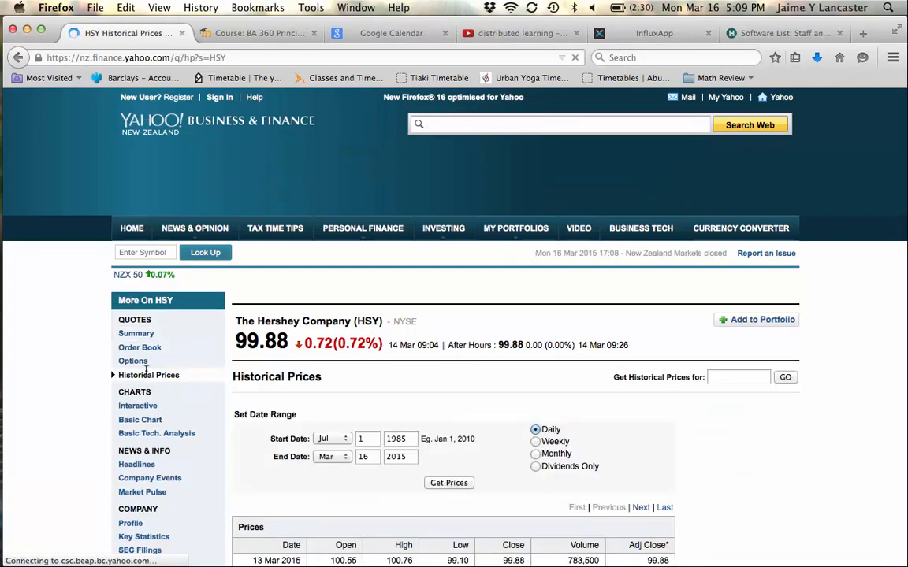
pyautogui.click(331, 438)
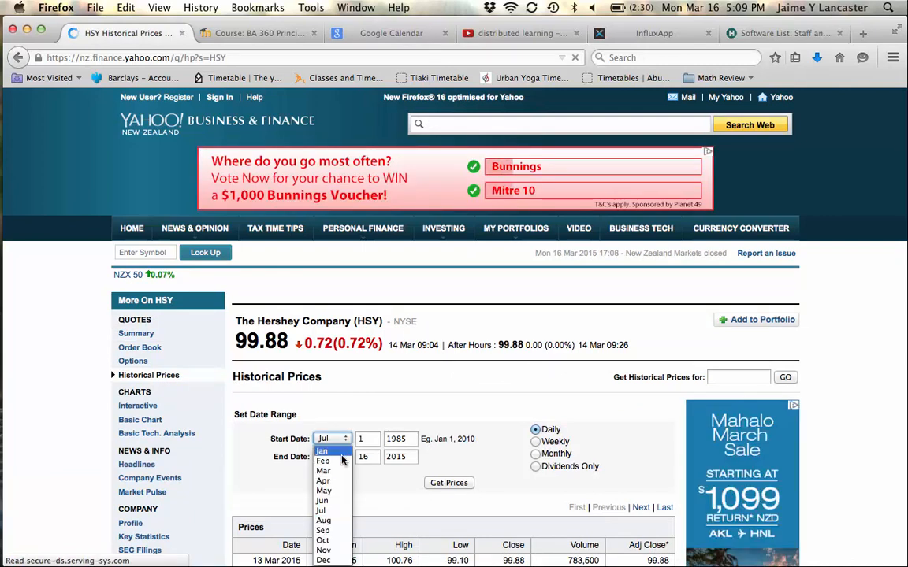
pyautogui.click(321, 470)
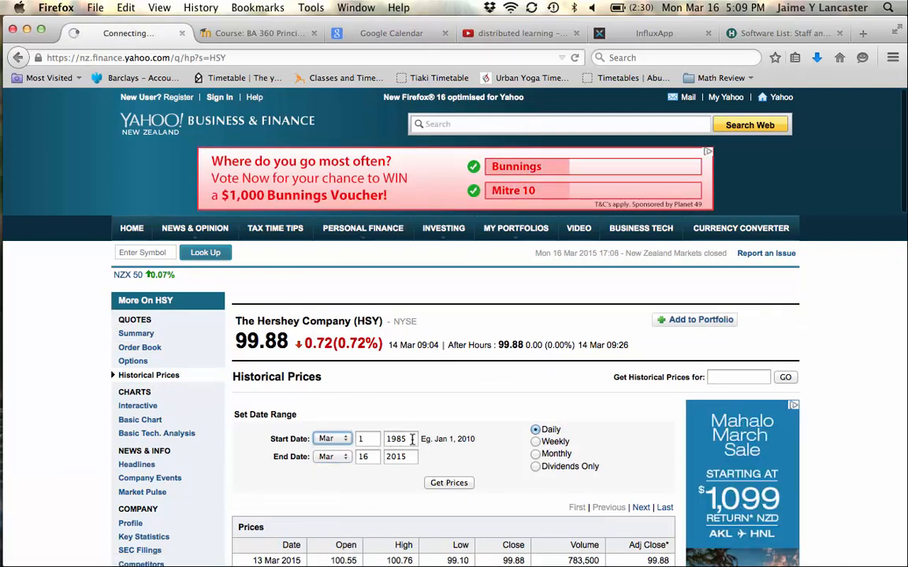
pyautogui.write('2005')
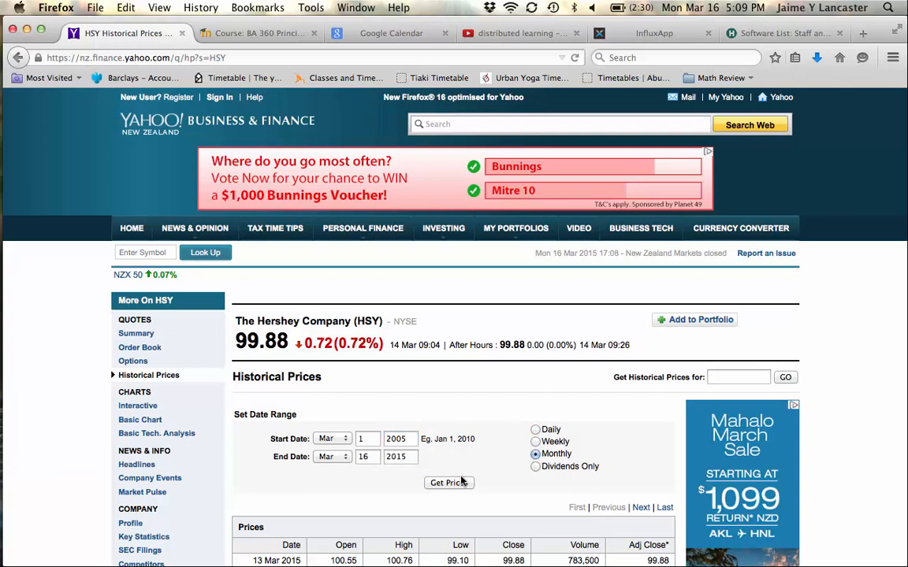
pyautogui.click(449, 483)
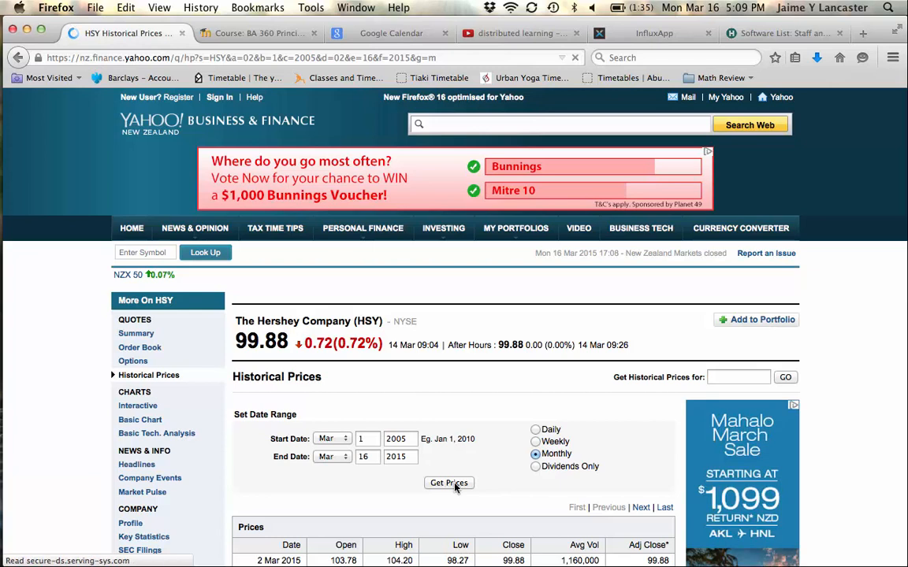
pyautogui.click(448, 483)
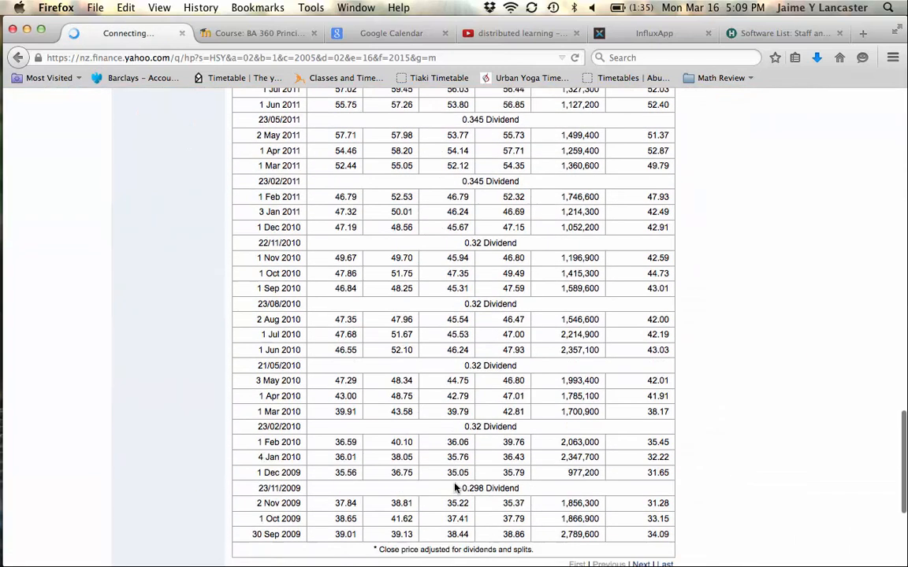
# Step: Download the price table as a spreadsheet and open it in Excel
pyautogui.scroll(-3)
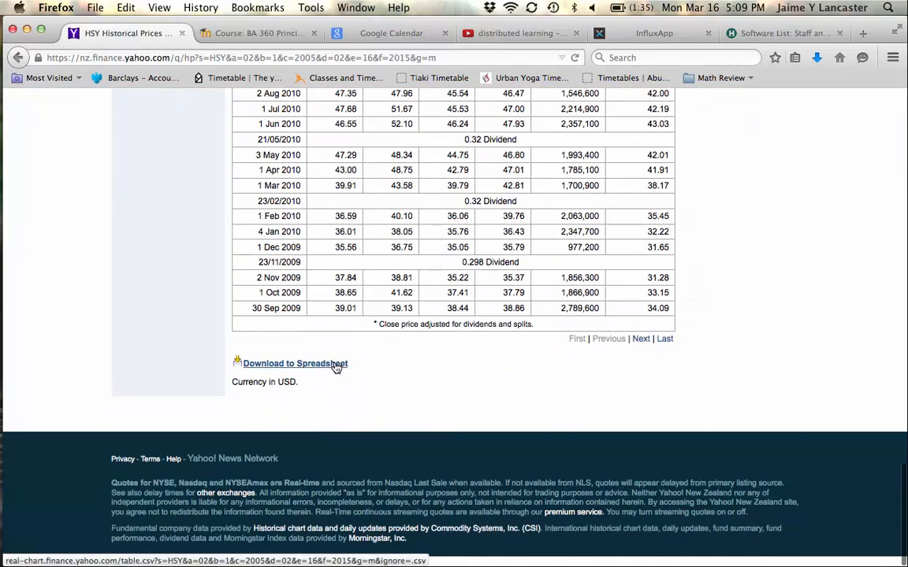
pyautogui.click(292, 363)
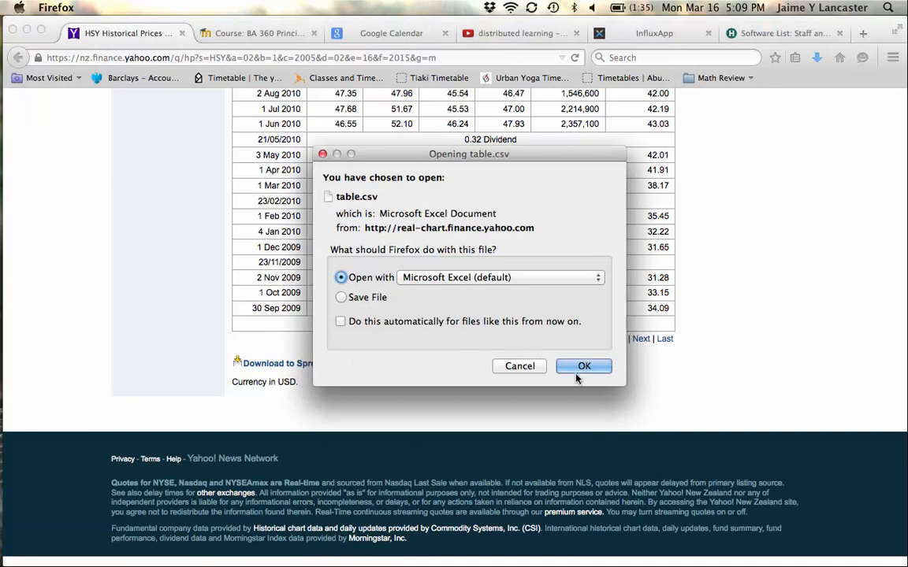
pyautogui.click(583, 366)
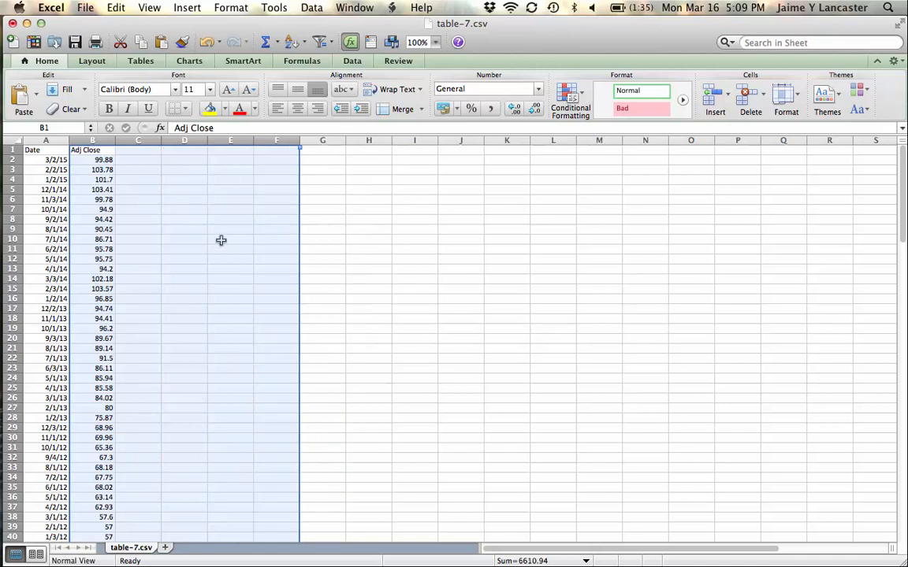
# Step: Delete the rows between consecutive March dates so only March closes remain back to 2009
pyautogui.click(230, 239)
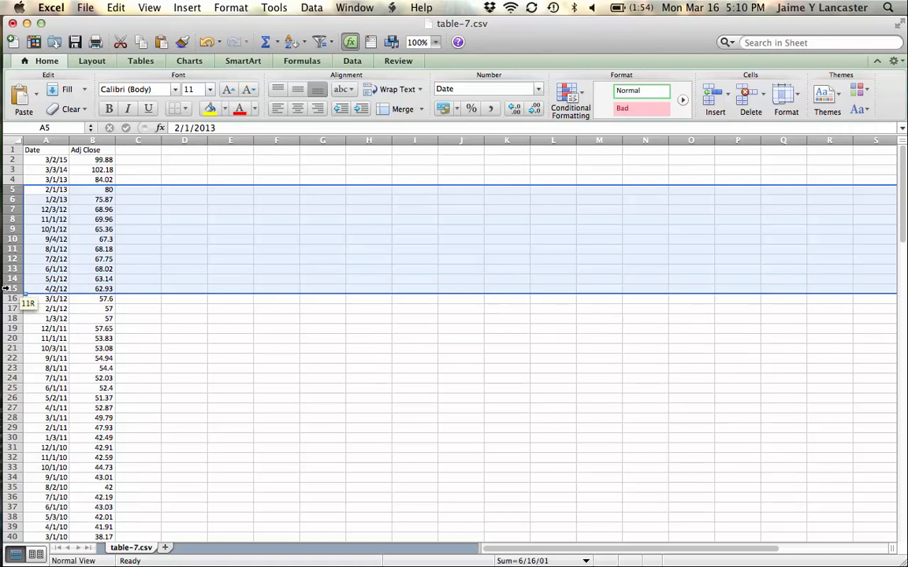
pyautogui.rightClick(12, 288)
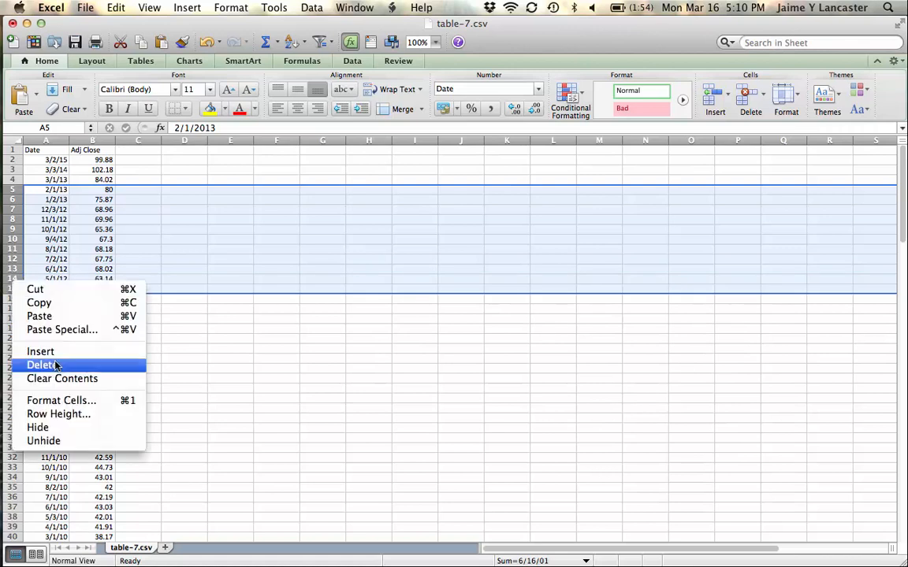
pyautogui.click(41, 365)
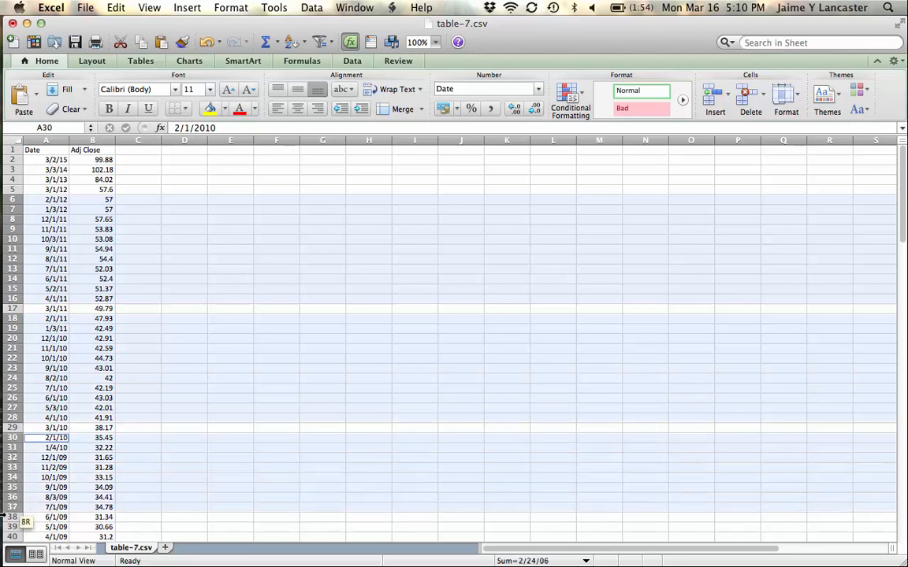
pyautogui.scroll(-3)
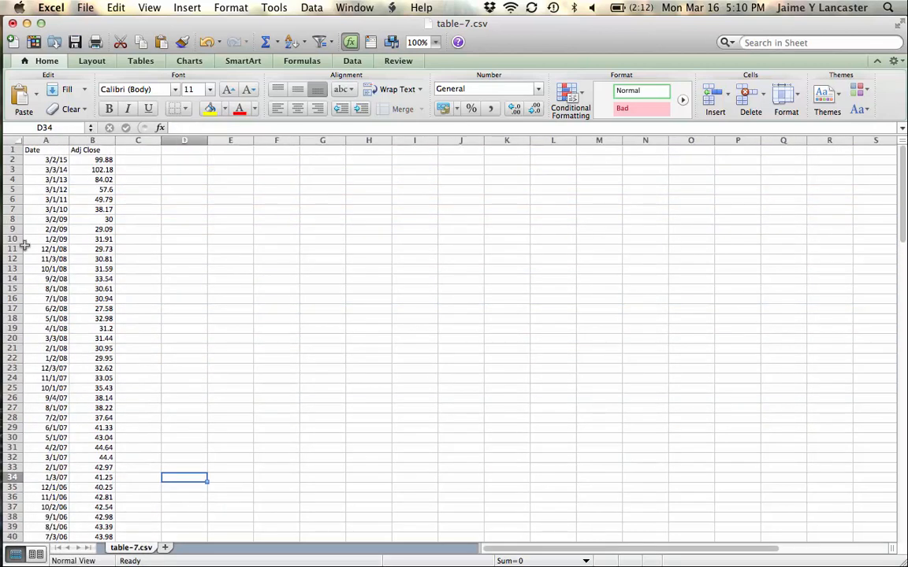
# Step: Select further non-March rows for earlier years and scroll down the list
pyautogui.click(11, 229)
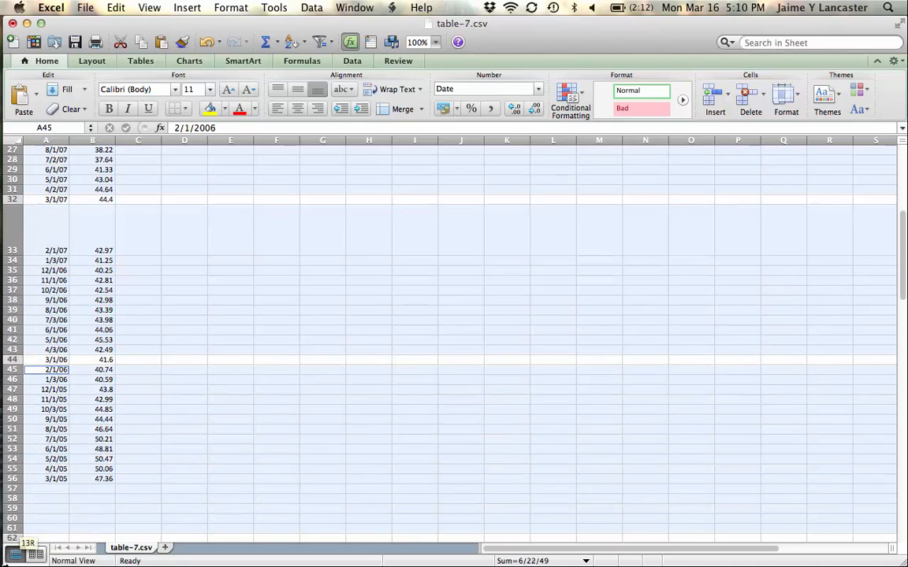
pyautogui.scroll(-3)
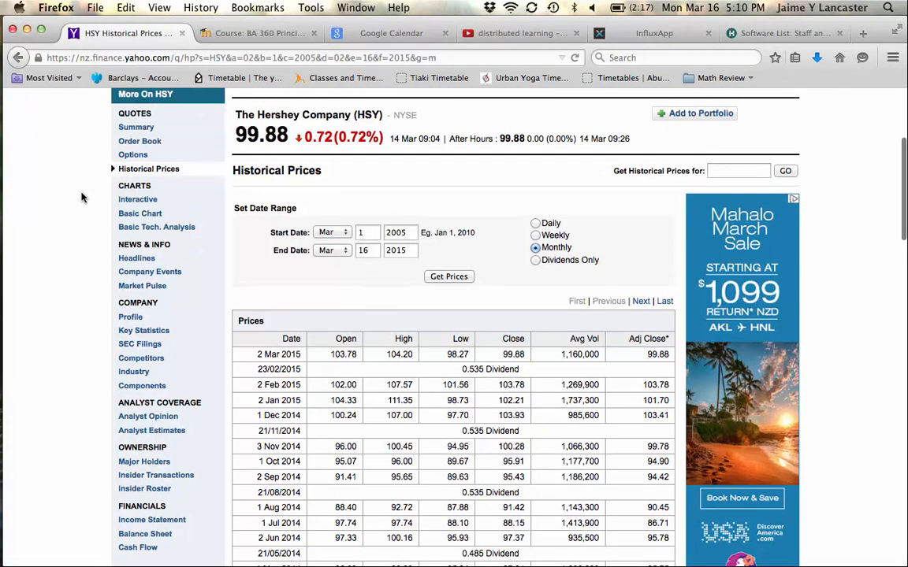
# Step: Download the HSY price table again and open it in Excel as a fresh sheet
pyautogui.scroll(-3)
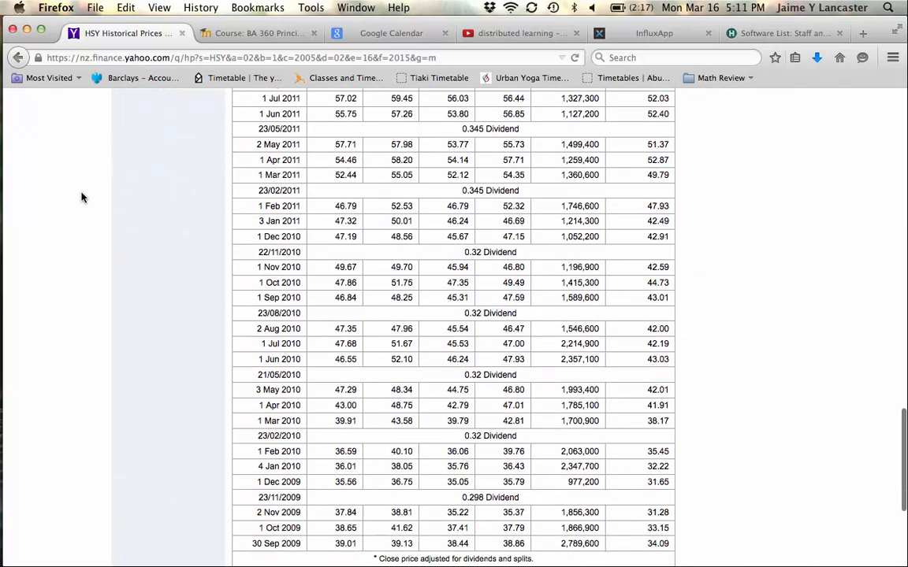
pyautogui.scroll(-3)
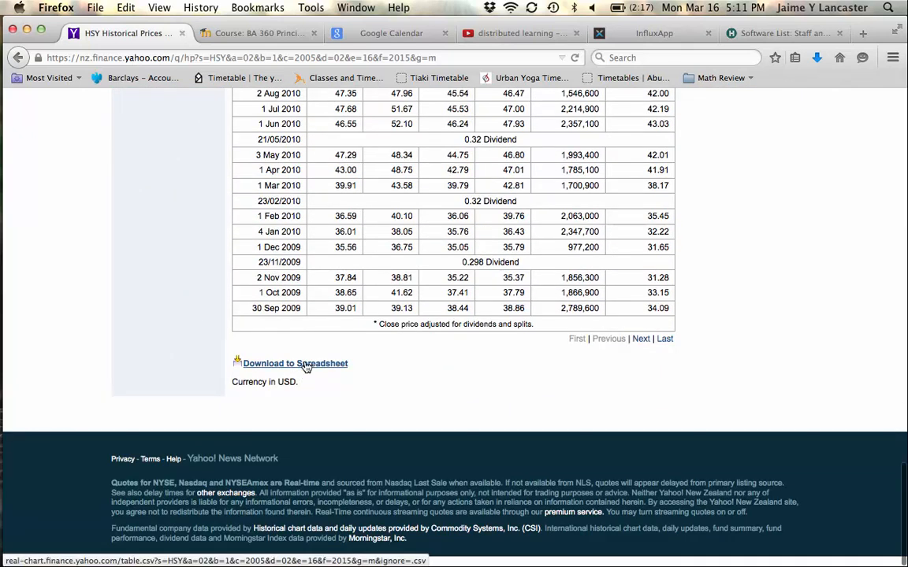
pyautogui.click(293, 363)
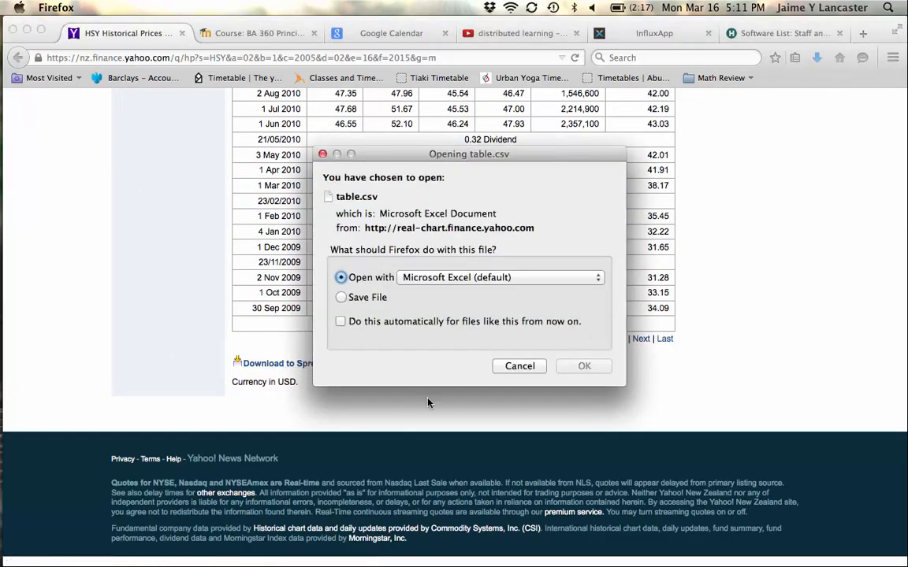
pyautogui.click(583, 366)
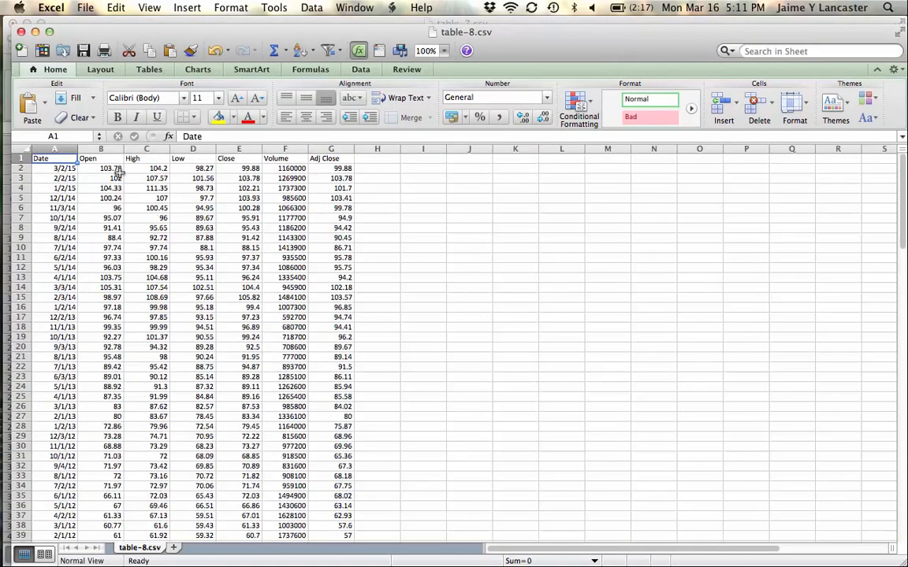
# Step: Delete the Open, High, Low, Close and Volume columns, then turn on filtering for Date and Adj Close
pyautogui.click(100, 158)
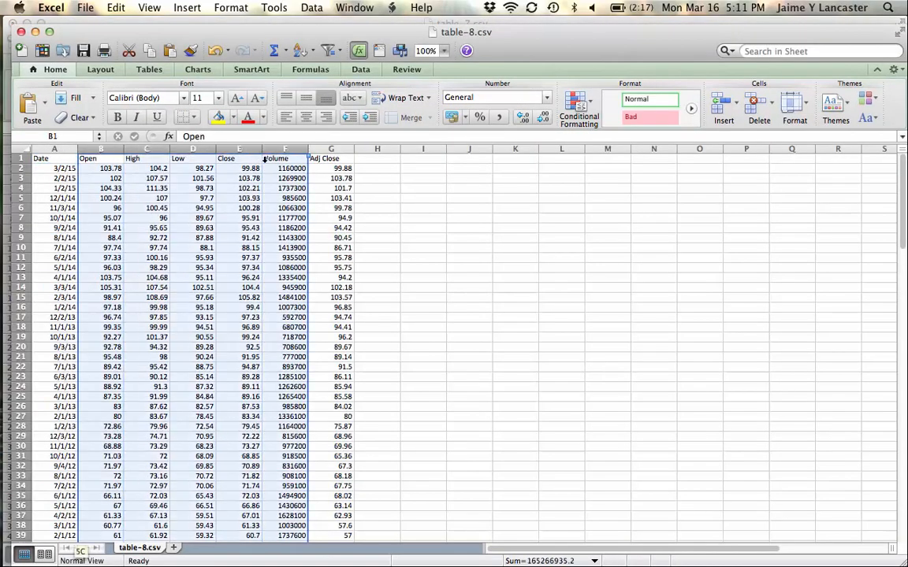
pyautogui.rightClick(286, 159)
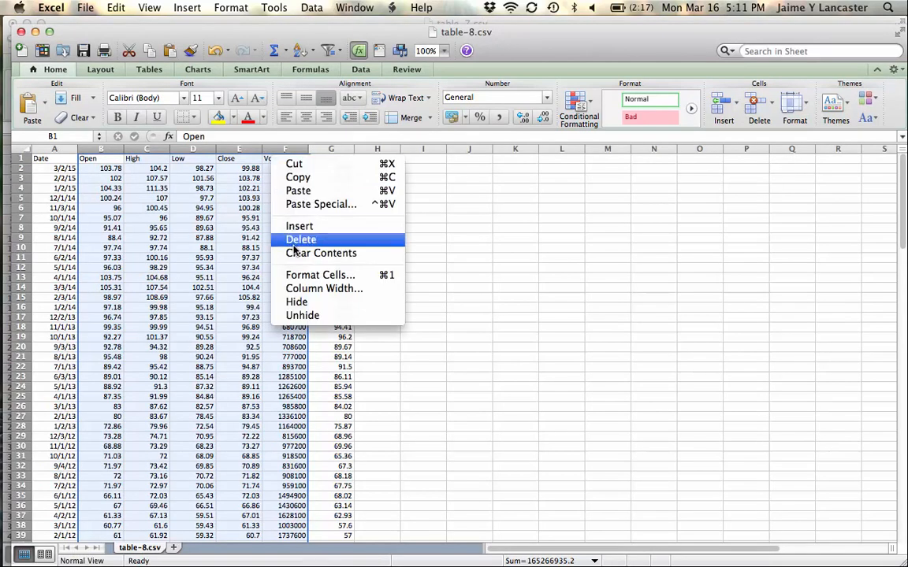
pyautogui.click(300, 239)
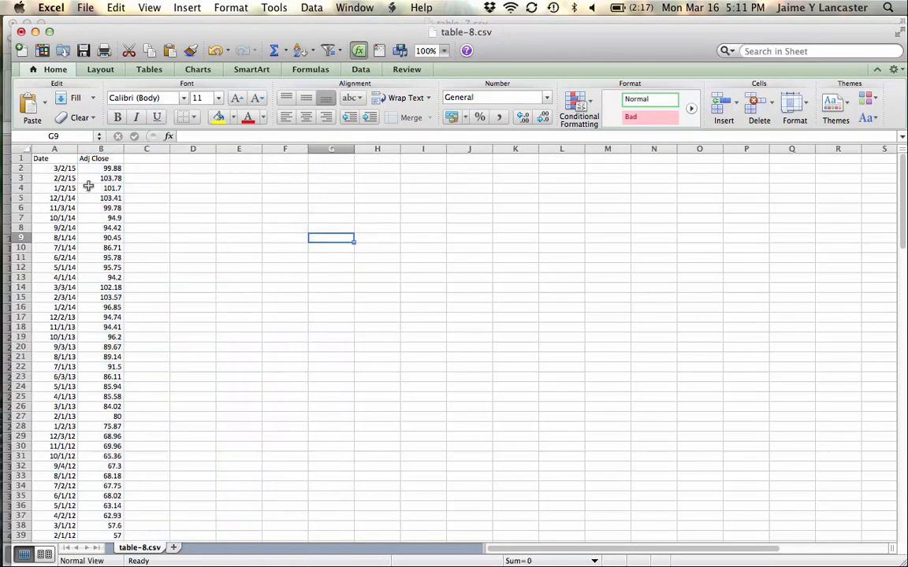
pyautogui.click(54, 168)
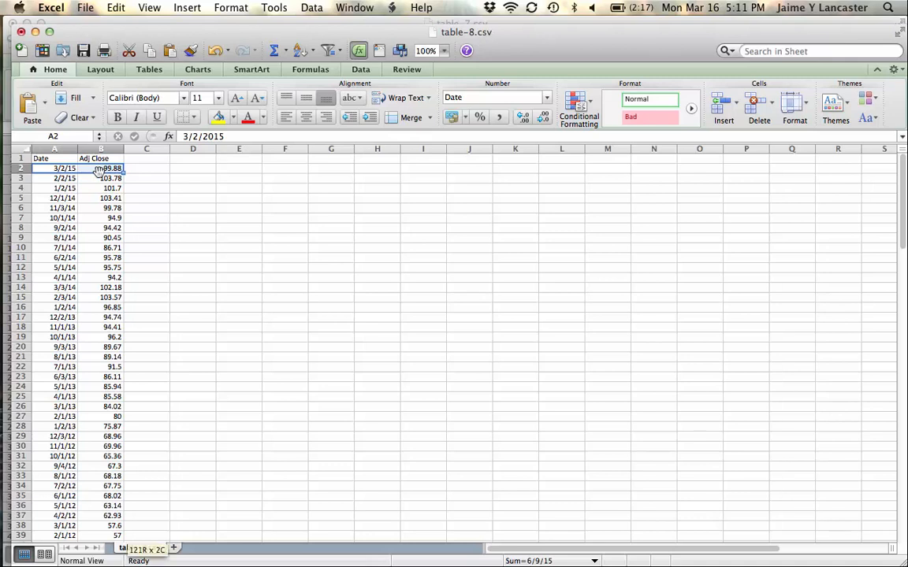
pyautogui.click(338, 49)
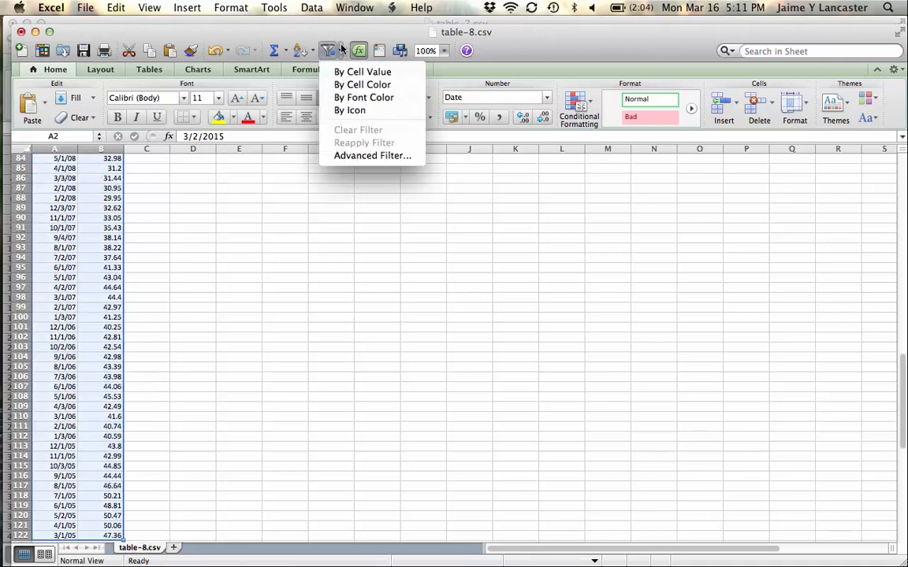
pyautogui.moveTo(363, 70)
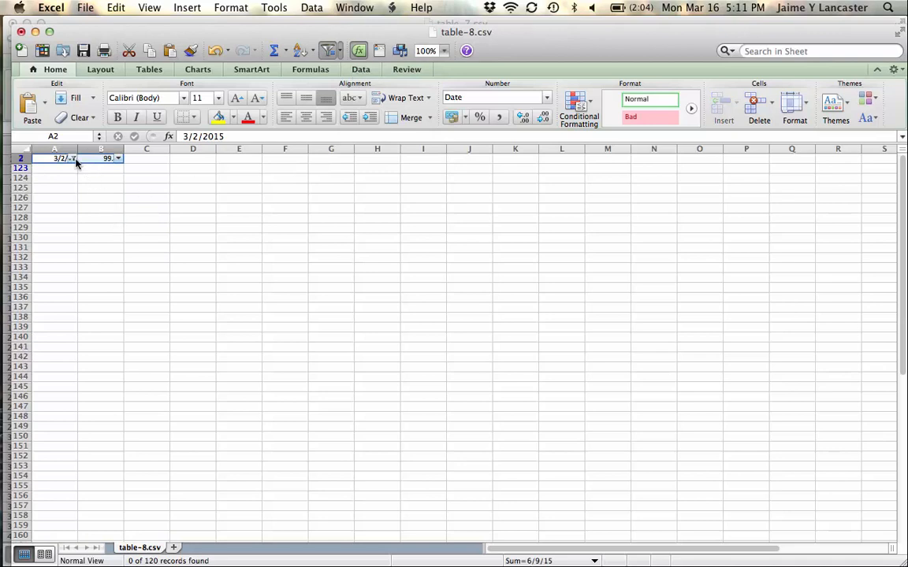
# Step: Filter the Date column by 'march' so only the March rows from 2015 to 2005 show
pyautogui.click(73, 159)
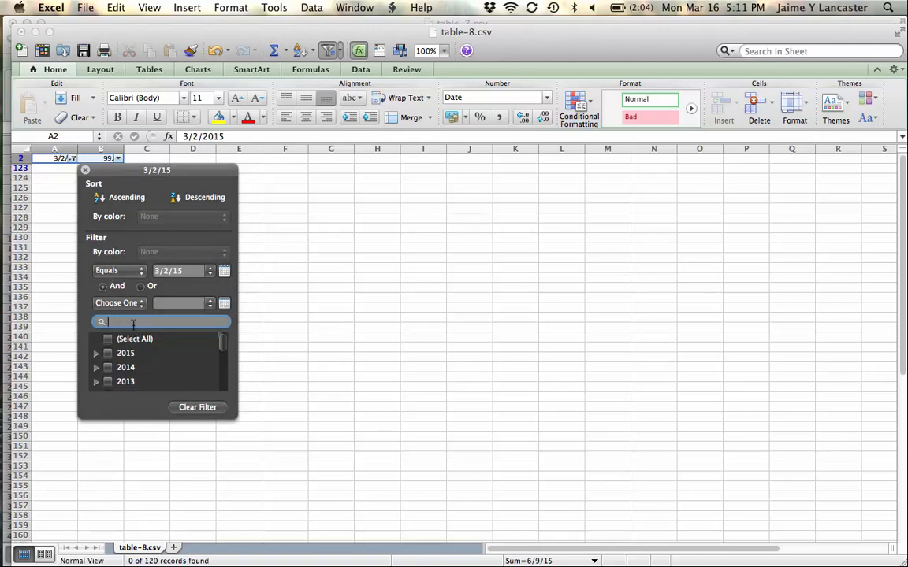
pyautogui.write('march')
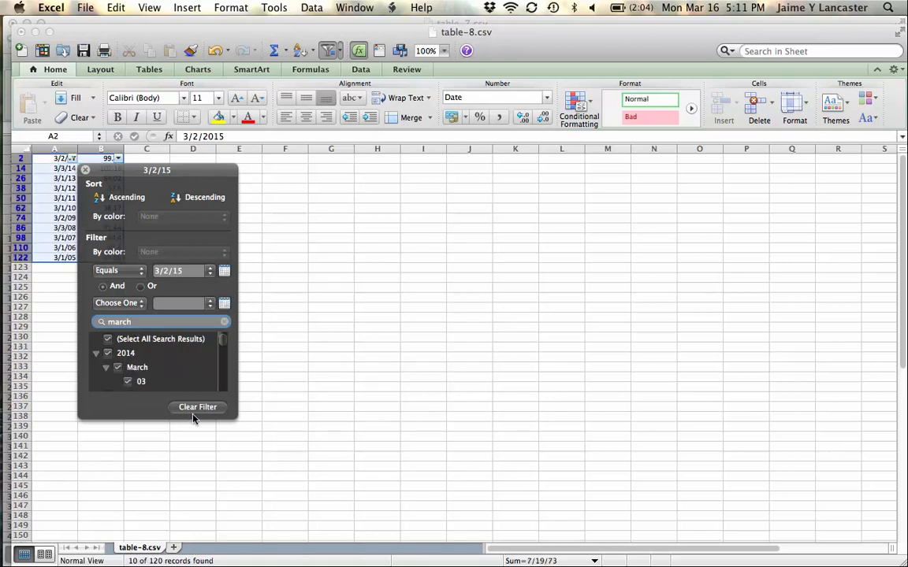
pyautogui.click(115, 438)
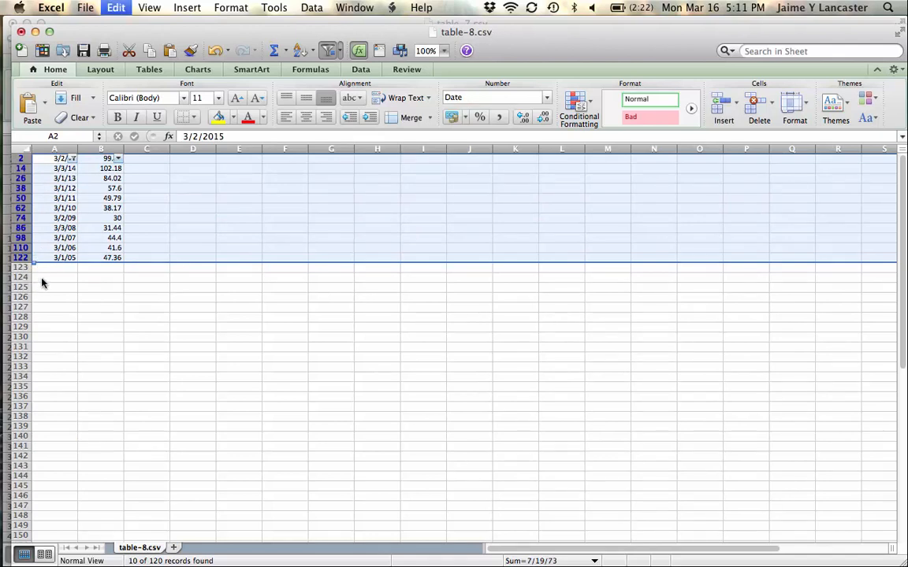
# Step: Paste the eleven March rows below the data and delete the original monthly price list
pyautogui.rightClick(44, 276)
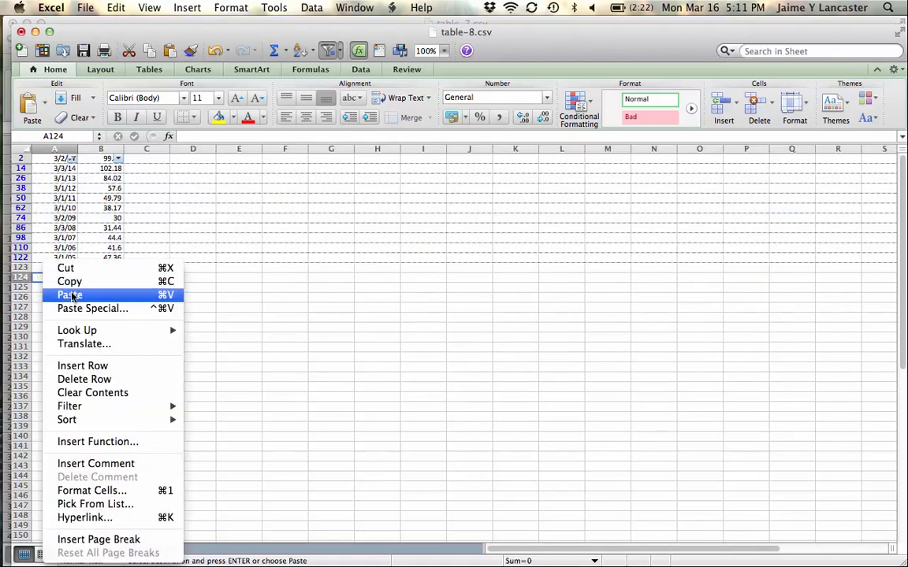
pyautogui.click(68, 295)
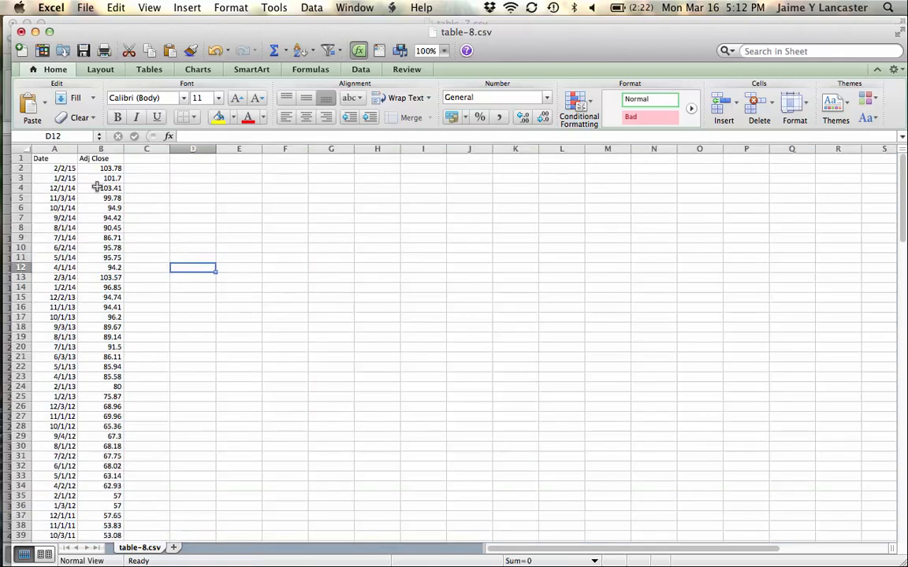
pyautogui.click(40, 159)
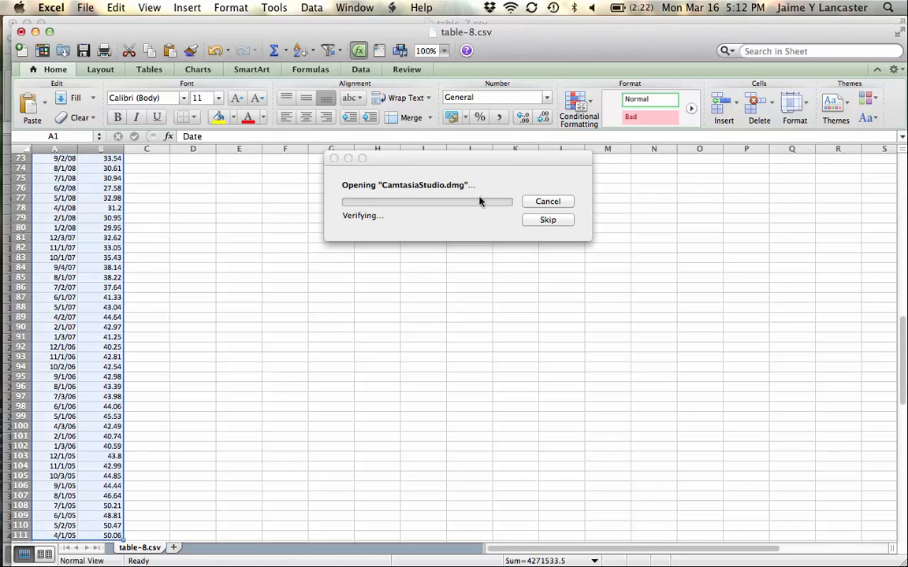
pyautogui.rightClick(101, 346)
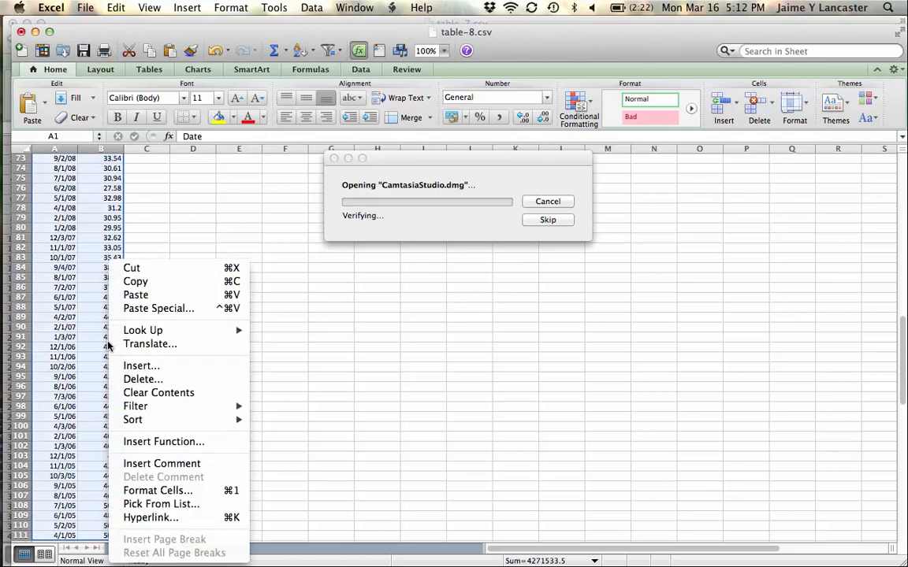
pyautogui.click(143, 379)
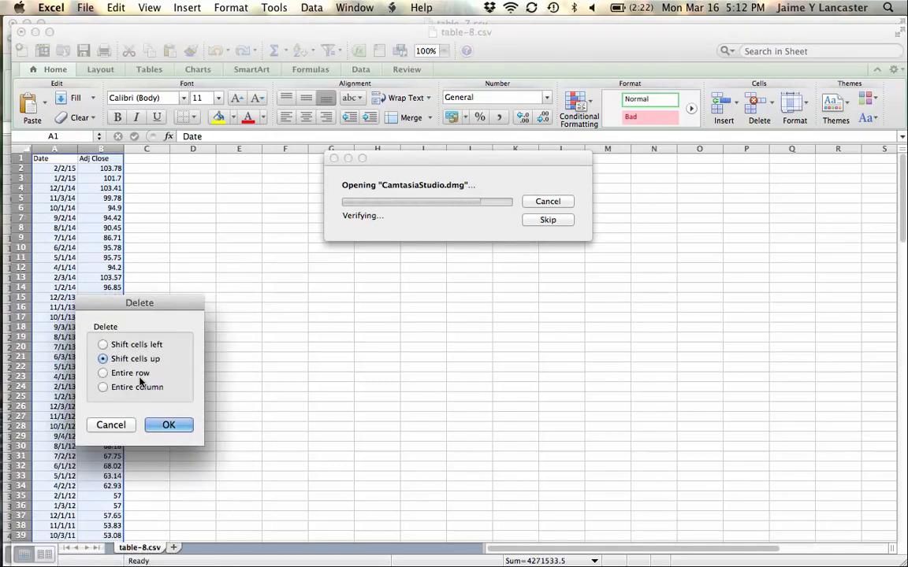
pyautogui.moveTo(168, 406)
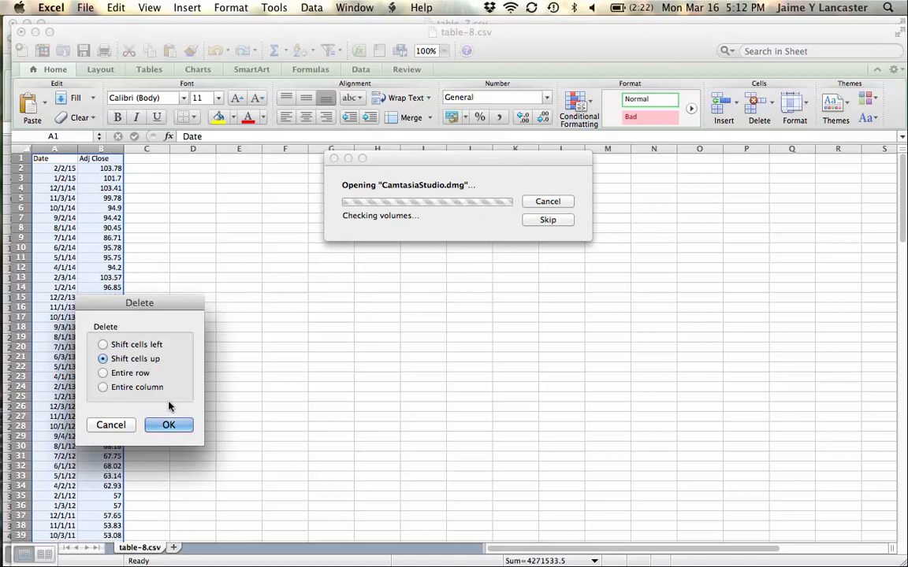
pyautogui.click(168, 425)
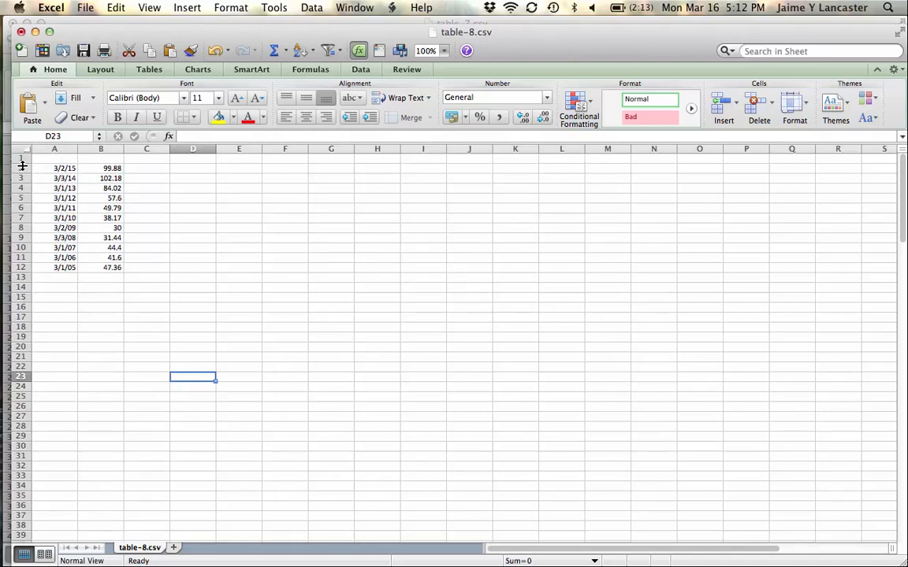
# Step: Add Annual Returns headers and a merged three-column 'HSY Annual Returns and Variance' title
pyautogui.click(22, 168)
pyautogui.write('Adjusted Closing Prices')
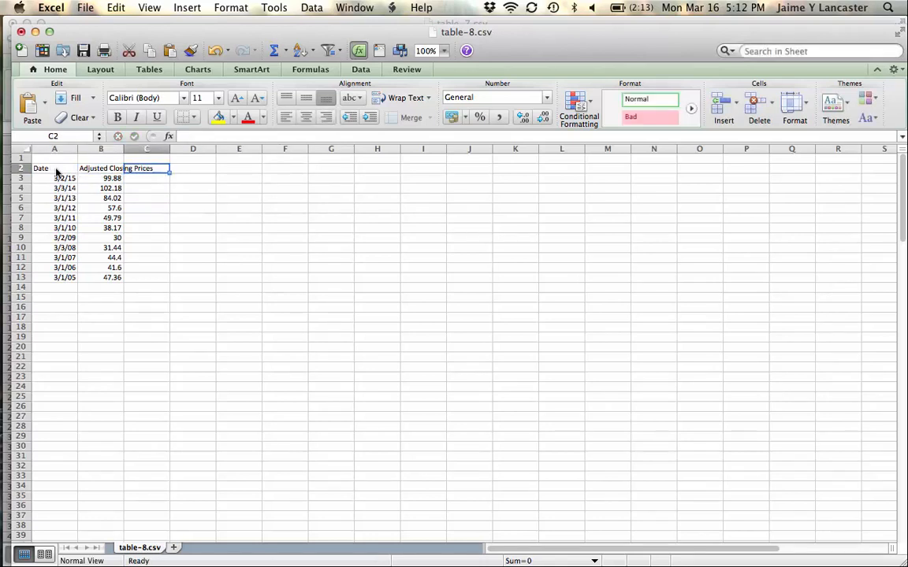
pyautogui.write('Annual Returns')
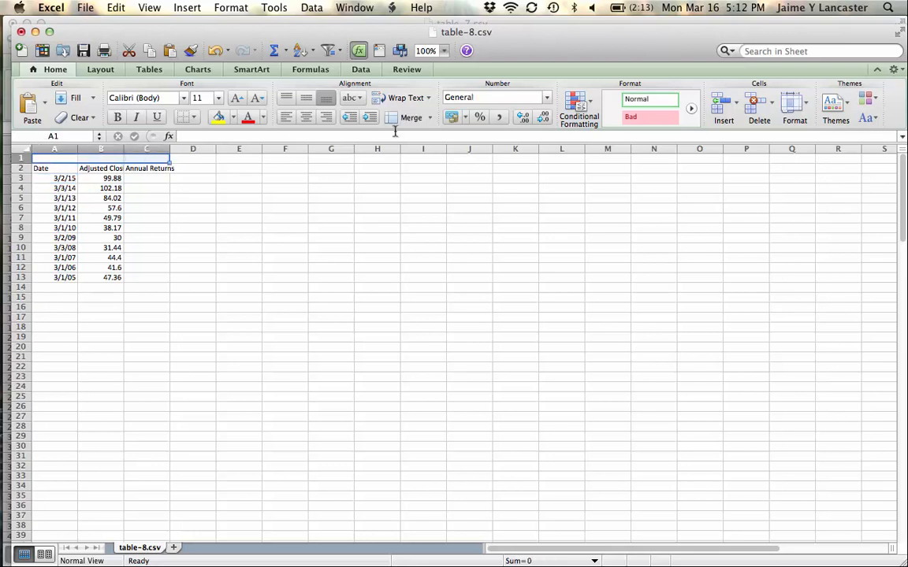
pyautogui.click(428, 97)
pyautogui.write('H')
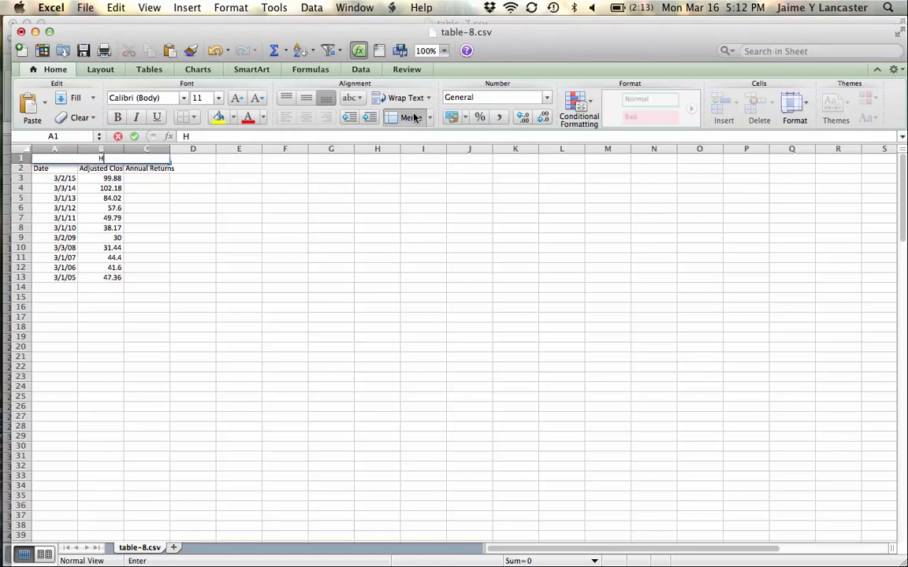
pyautogui.write('SY AN')
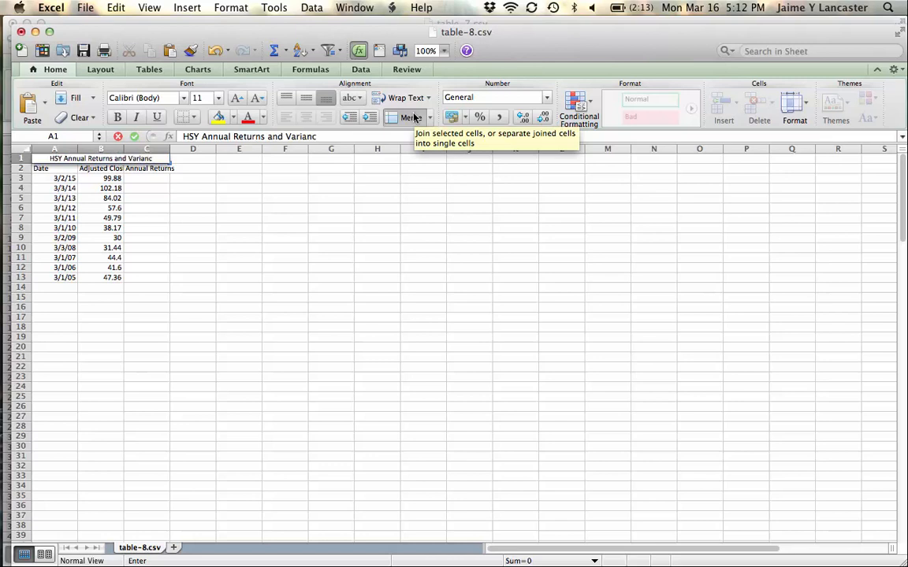
# Step: Wrap and centre the Date, Adjusted Closing Prices and Annual Returns headers
pyautogui.click(54, 168)
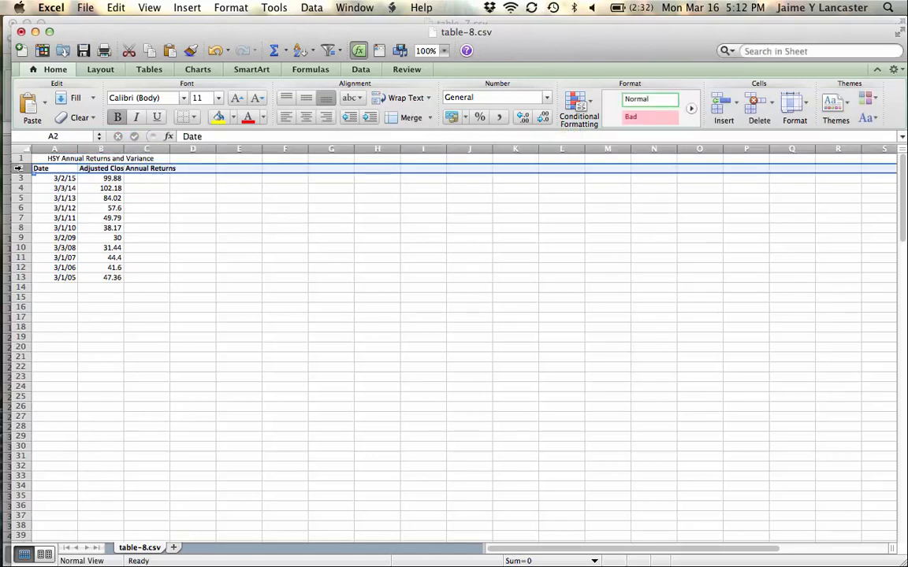
pyautogui.click(427, 98)
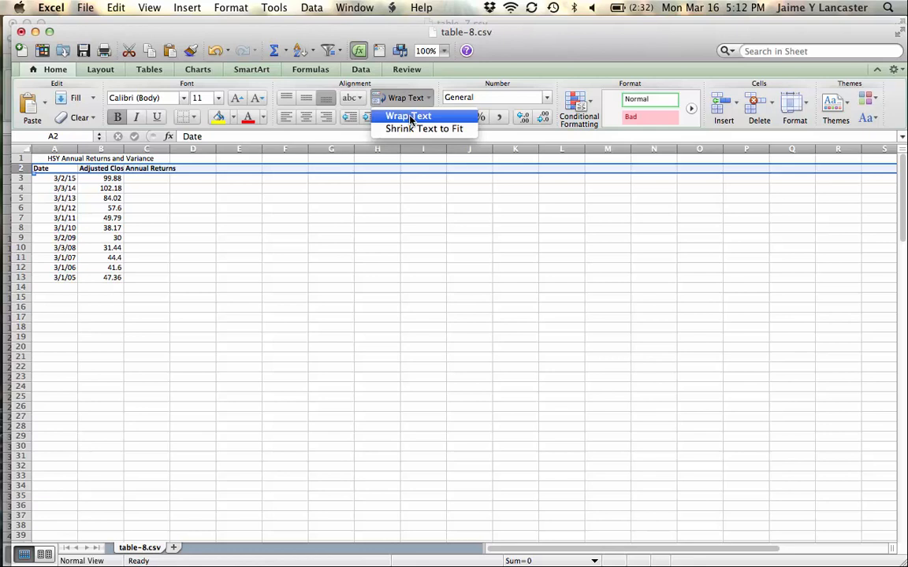
pyautogui.click(410, 116)
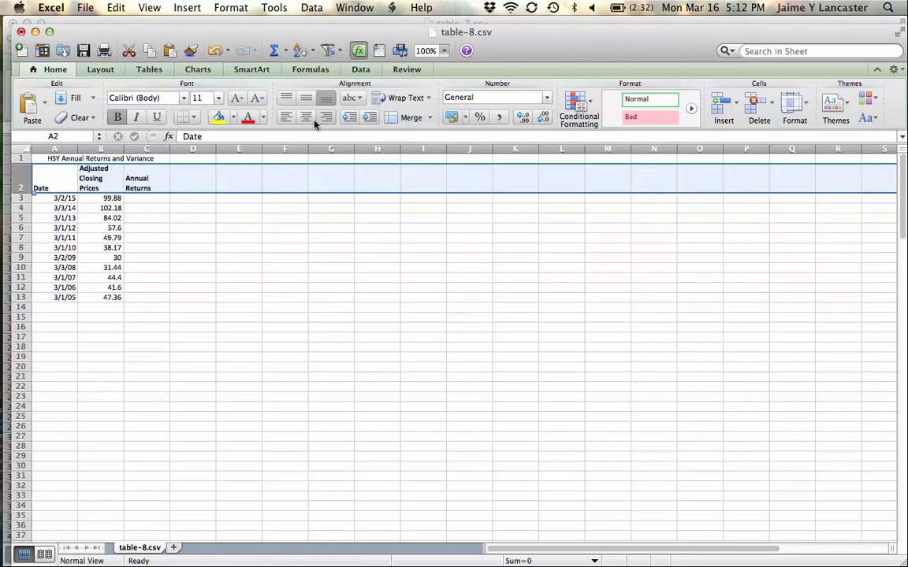
pyautogui.click(147, 198)
pyautogui.write('=B3/')
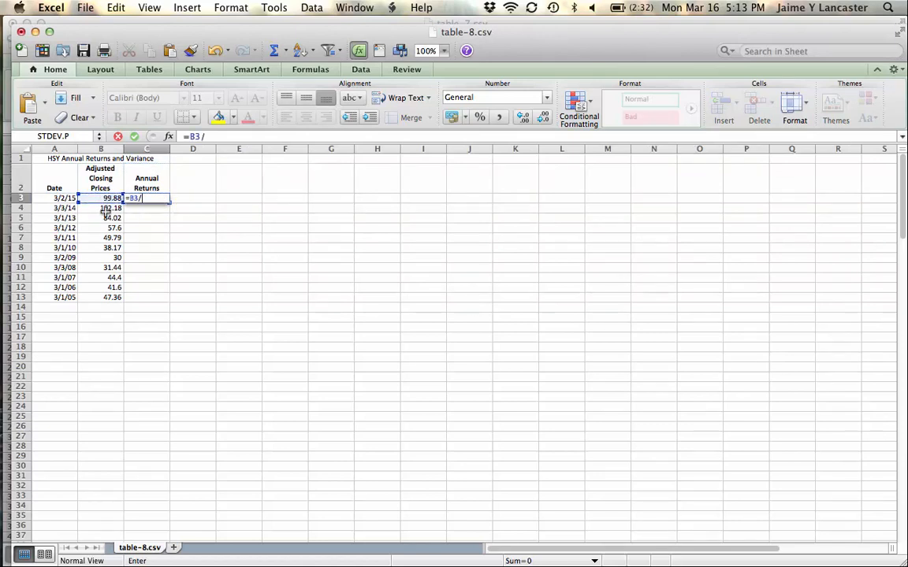
# Step: Compute returns as =B3/B4-1 filled down, shown as two-decimal percentages
pyautogui.write('B4-1')
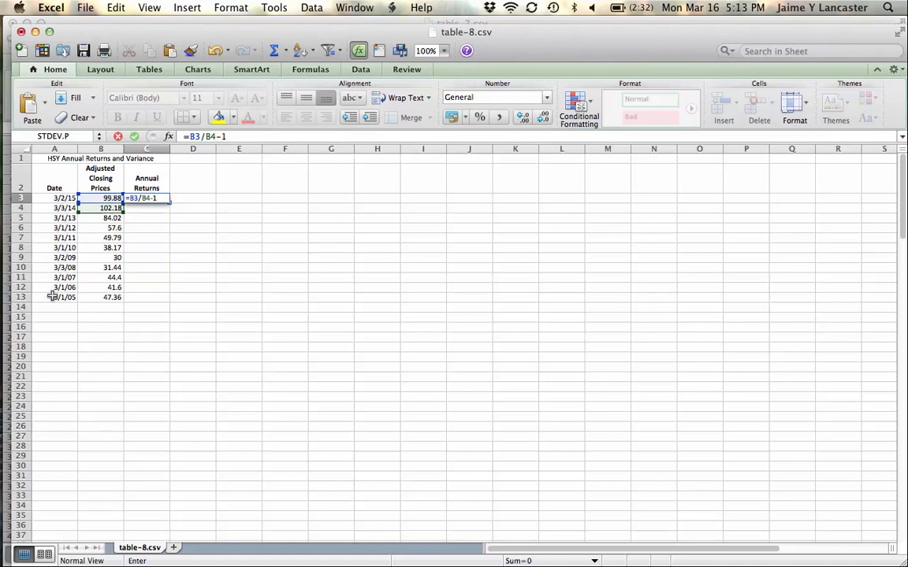
pyautogui.moveTo(136, 337)
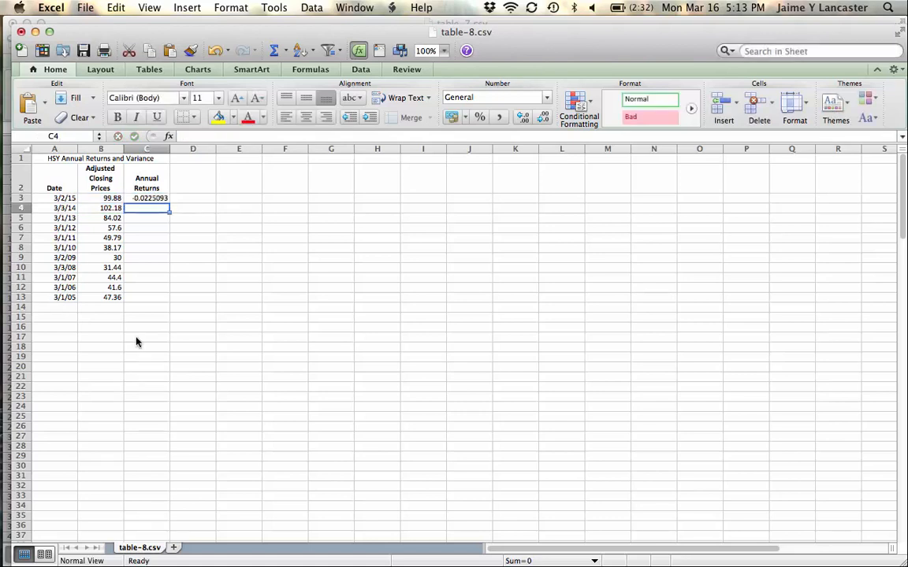
pyautogui.click(147, 198)
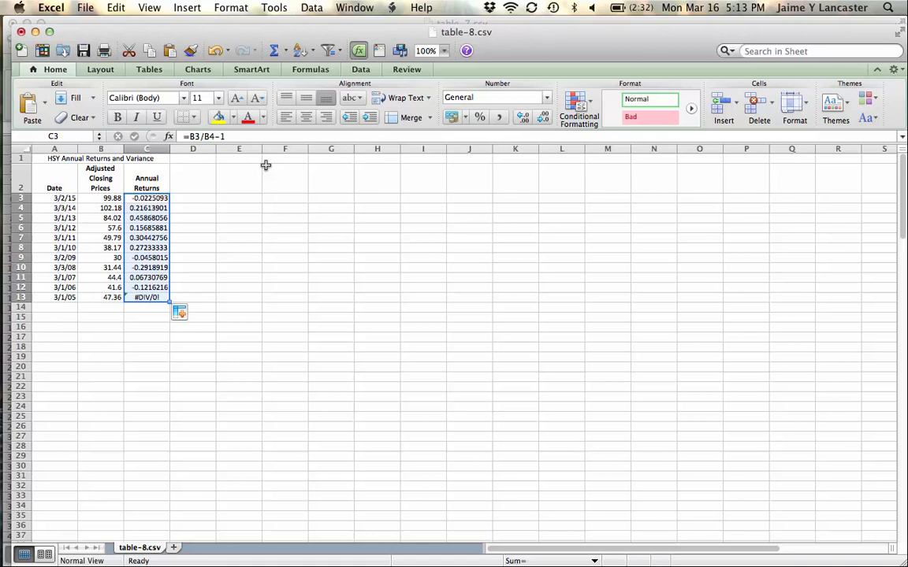
pyautogui.click(479, 117)
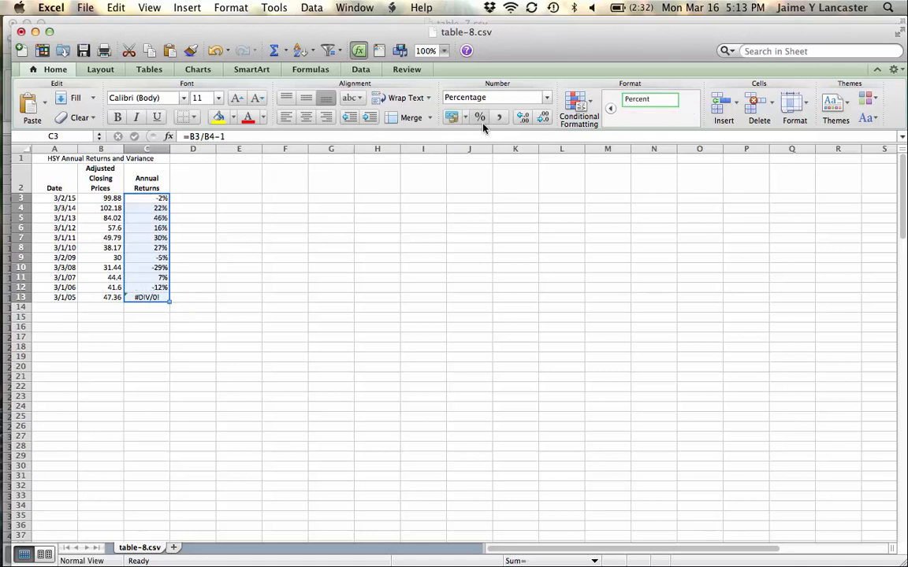
pyautogui.click(520, 116)
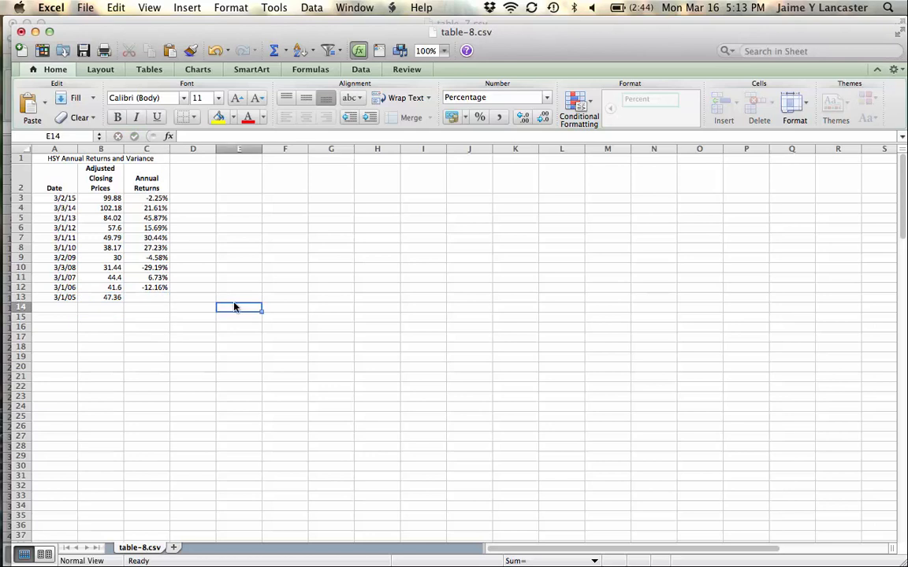
pyautogui.click(100, 317)
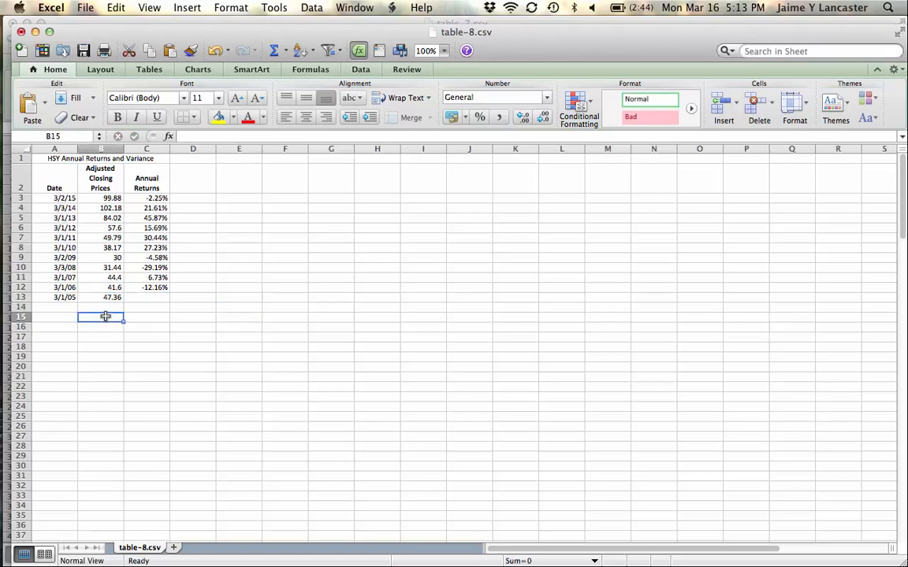
# Step: Label an Arithmetic Average row and compute it with AVERAGE over the annual returns
pyautogui.write('Arithmet Av.')
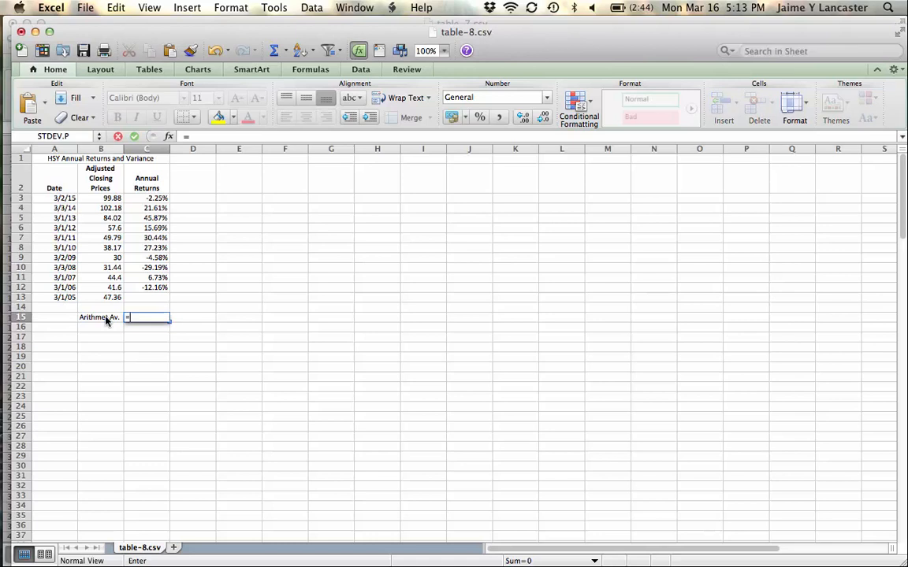
pyautogui.write('=average(')
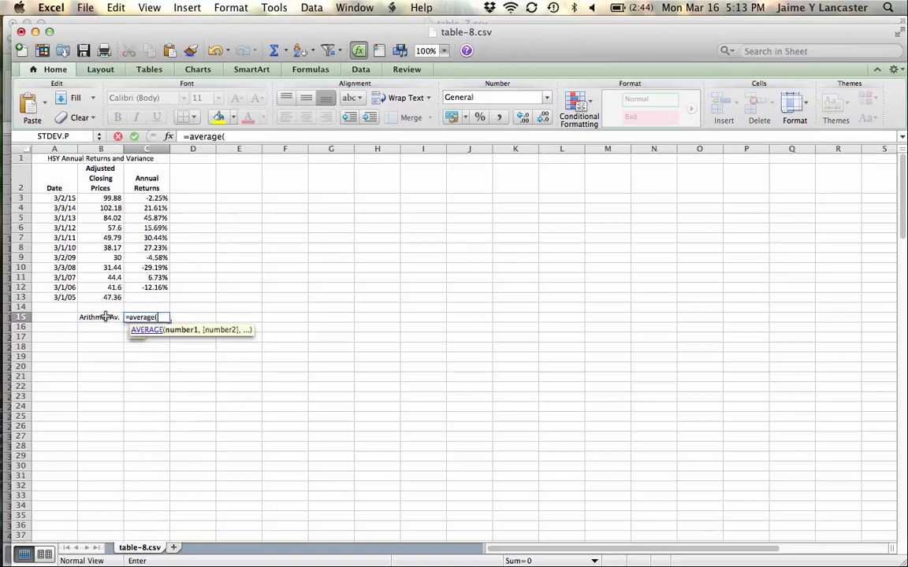
pyautogui.moveTo(146, 198); pyautogui.dragTo(146, 267)
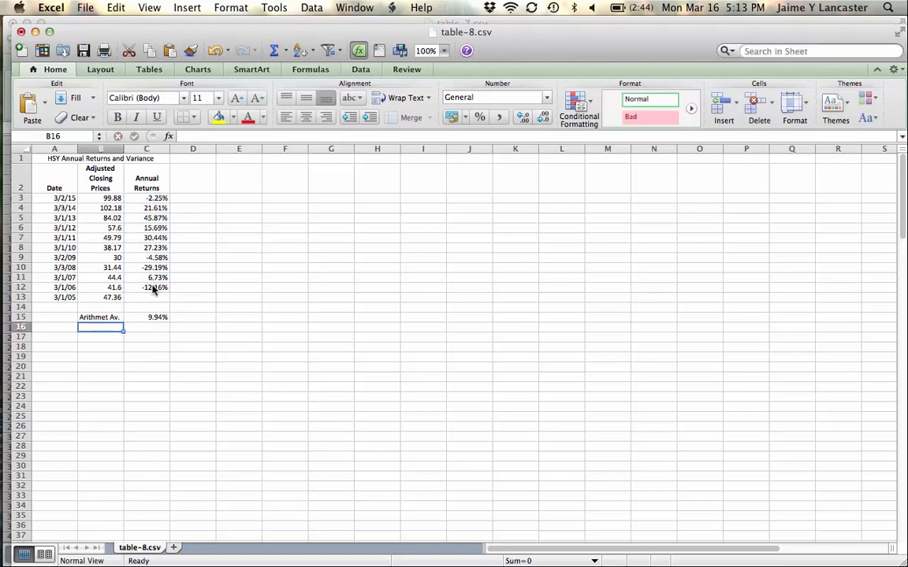
# Step: Label a Geo row and compute =(B3/B13)^(1/10)-1 in C16, shown as 7.75%
pyautogui.write('Geo Av')
pyautogui.click(147, 327)
pyautogui.write('=(')
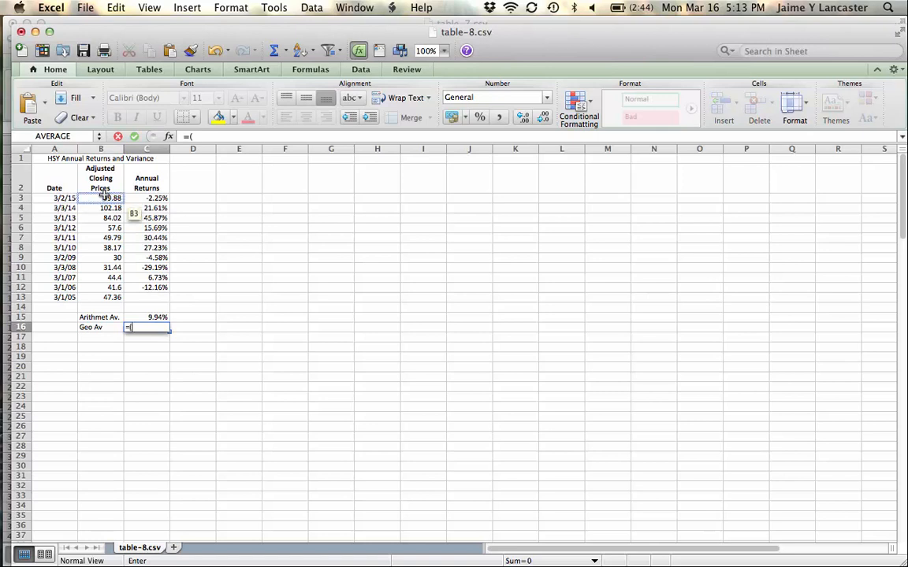
pyautogui.write('B3/')
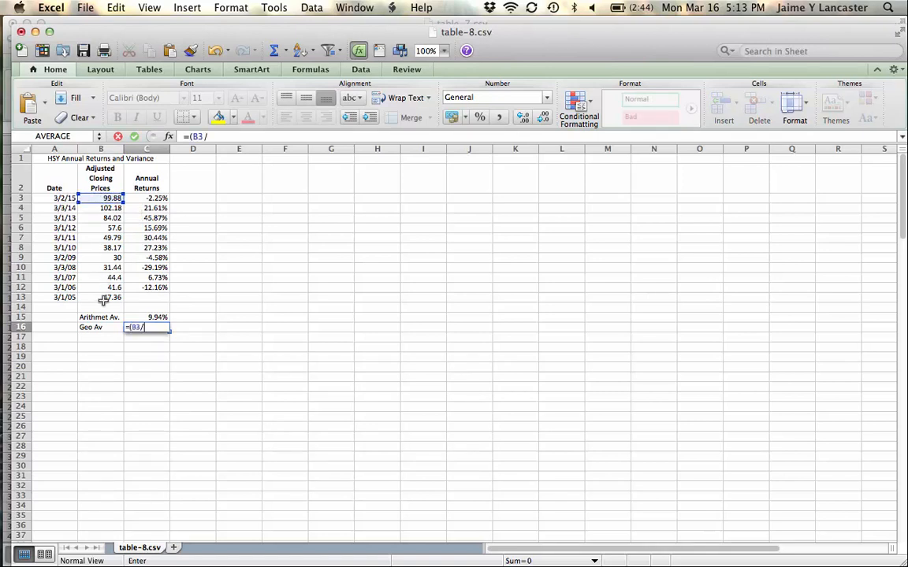
pyautogui.click(107, 298)
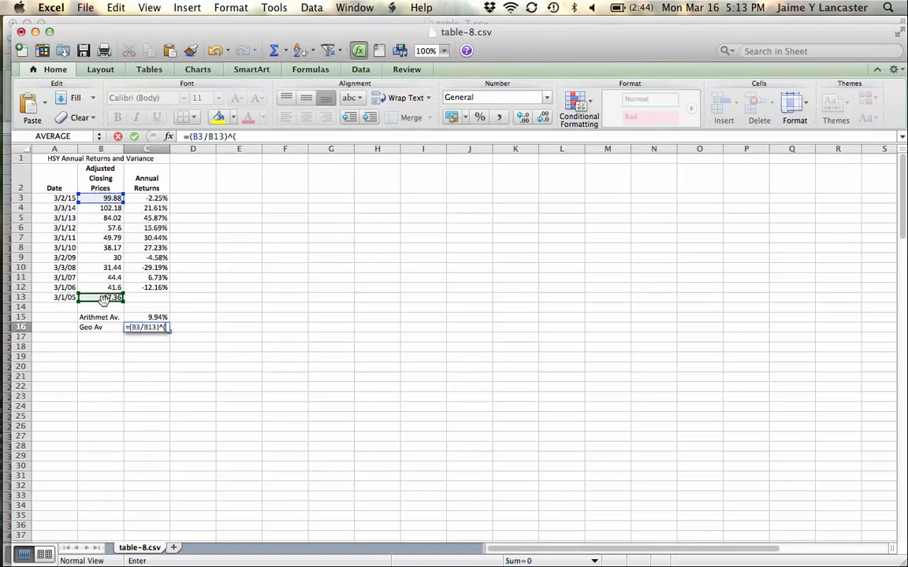
pyautogui.write('(1/')
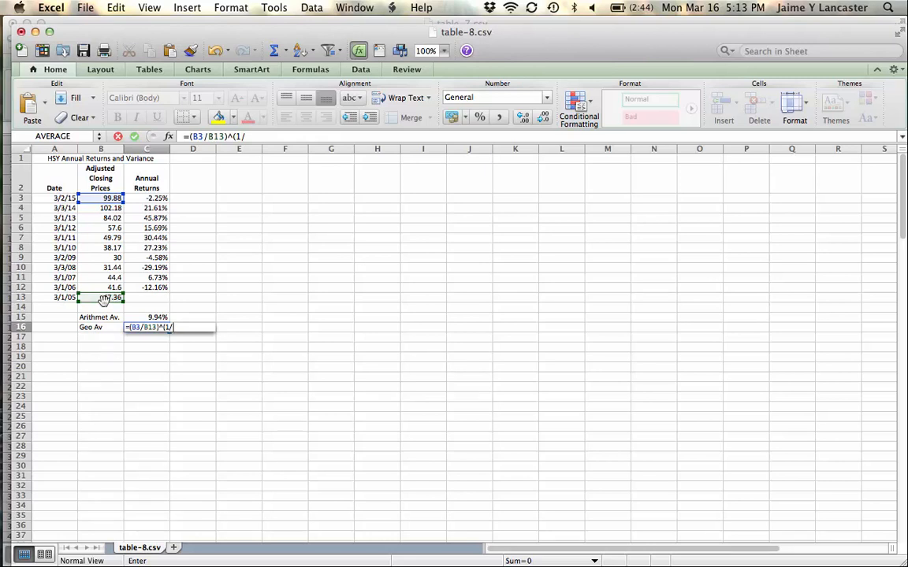
pyautogui.write('10')
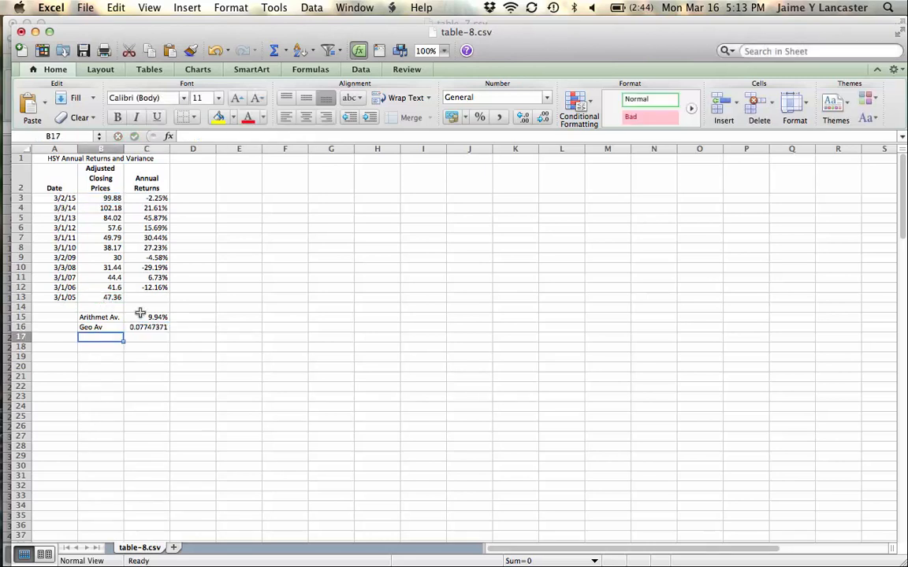
pyautogui.click(147, 327)
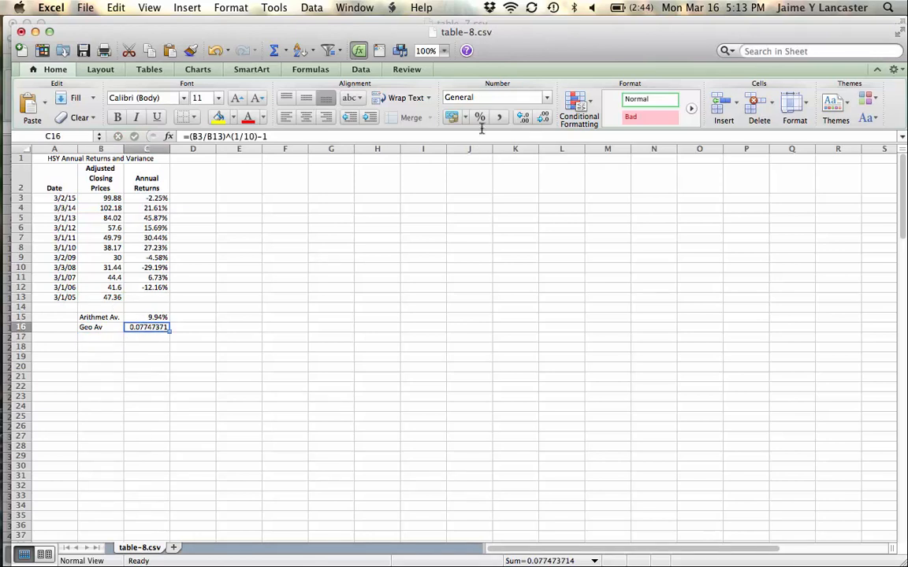
pyautogui.click(477, 117)
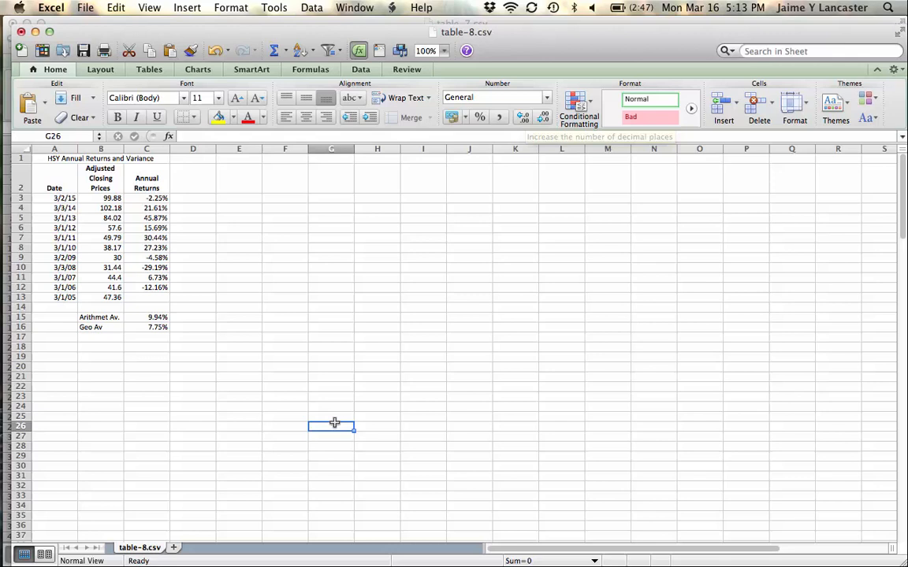
pyautogui.click(100, 347)
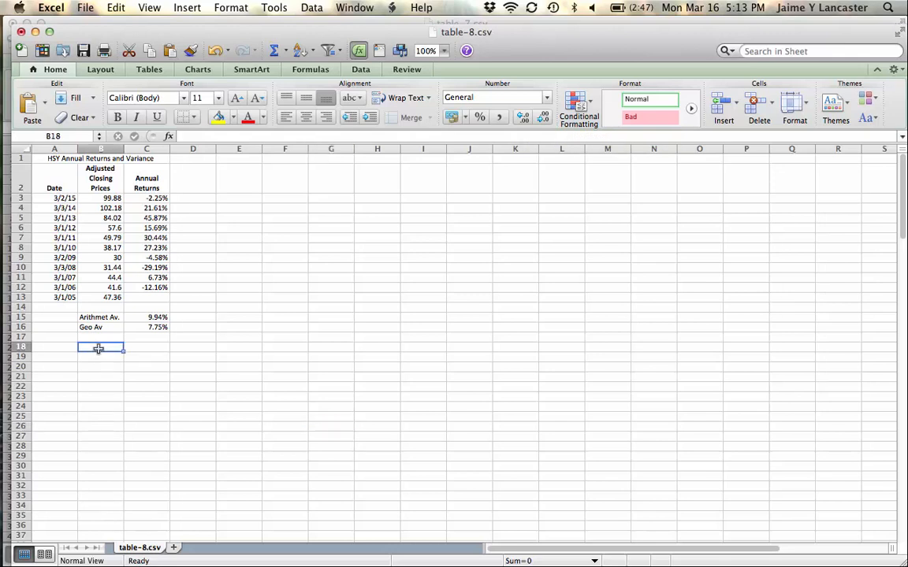
# Step: Add a Variance row in B18 with =VARP(C3:C12) giving 0.04568894
pyautogui.write('Variance')
pyautogui.click(100, 357)
pyautogui.write('Stand De')
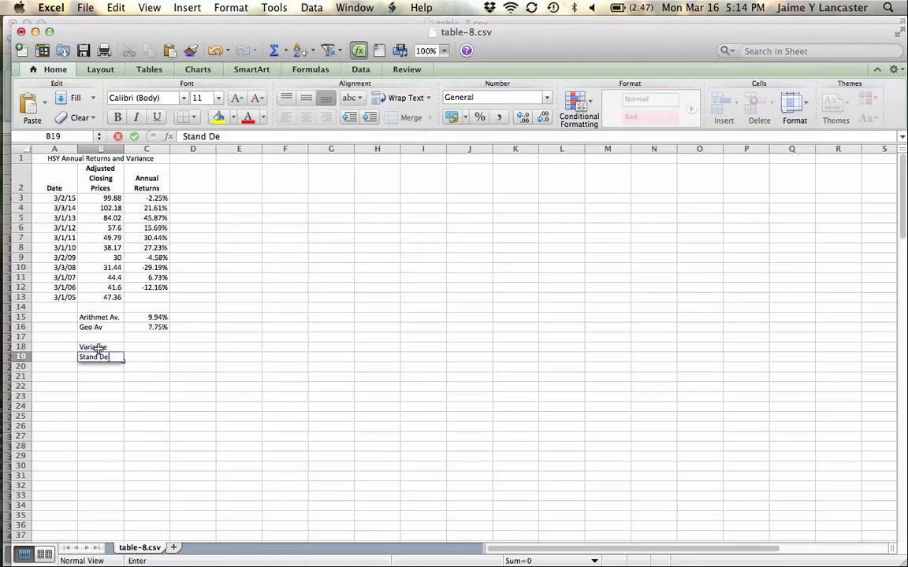
pyautogui.click(146, 347)
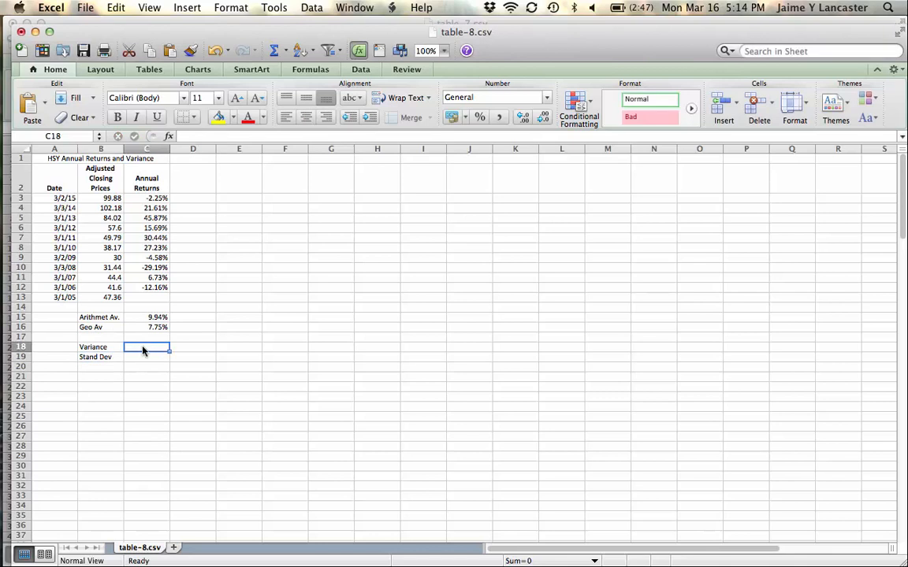
pyautogui.write('=vaR')
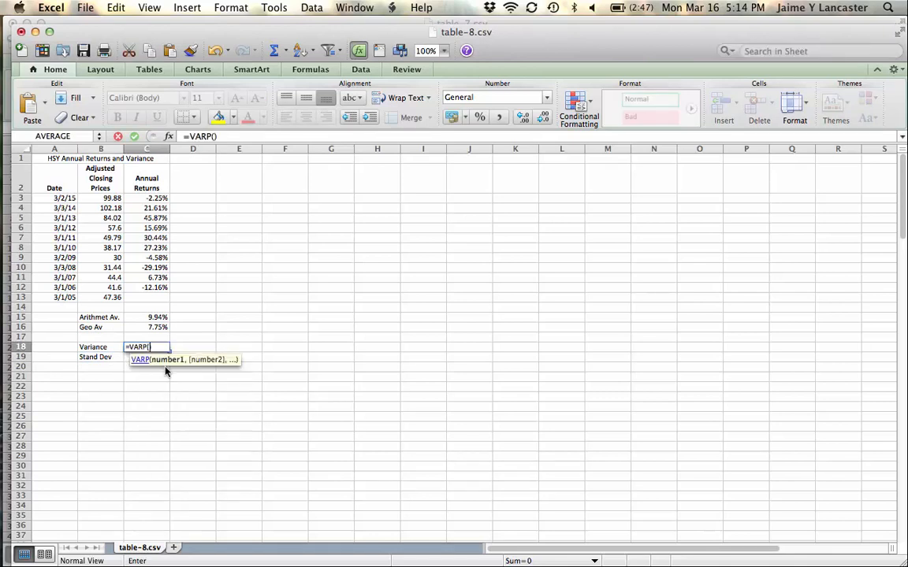
pyautogui.click(146, 197)
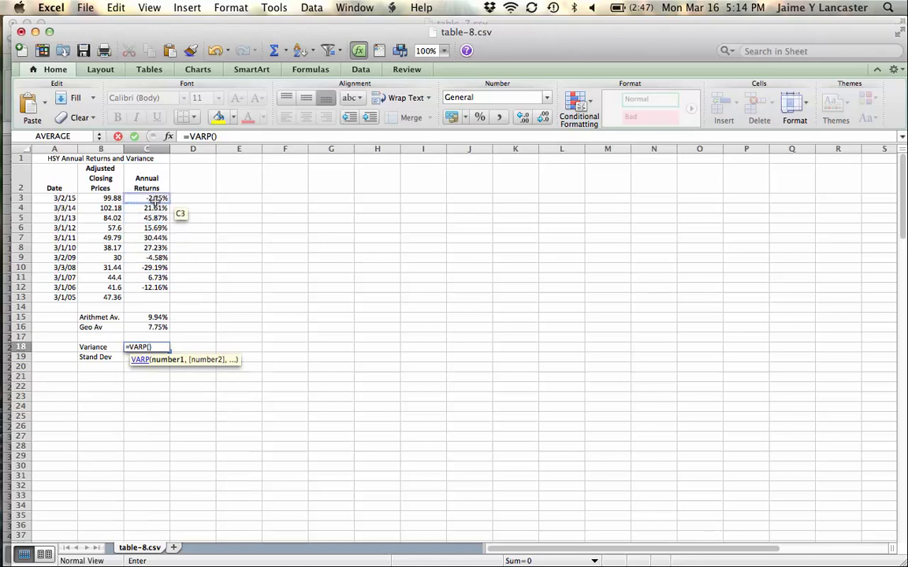
pyautogui.moveTo(146, 197); pyautogui.dragTo(146, 287)
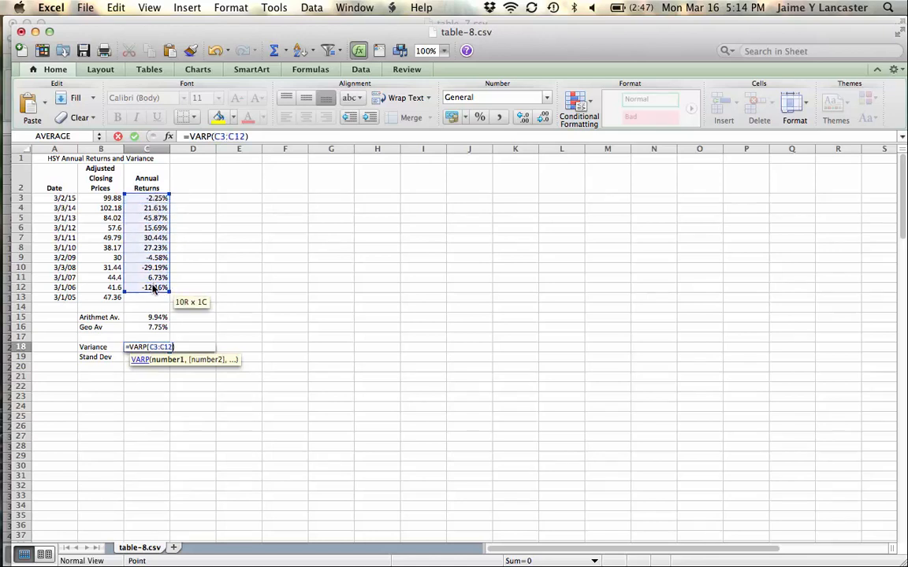
pyautogui.press('Enter')
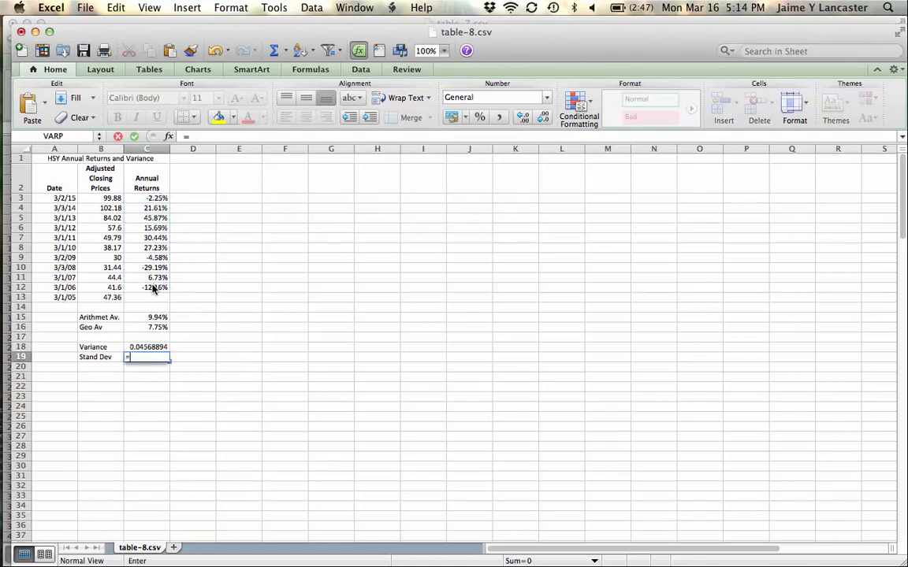
# Step: Add =STDEV.P(C3:C12) in C19 and show the standard deviation as 21.37%
pyautogui.write('=stDEV.P')
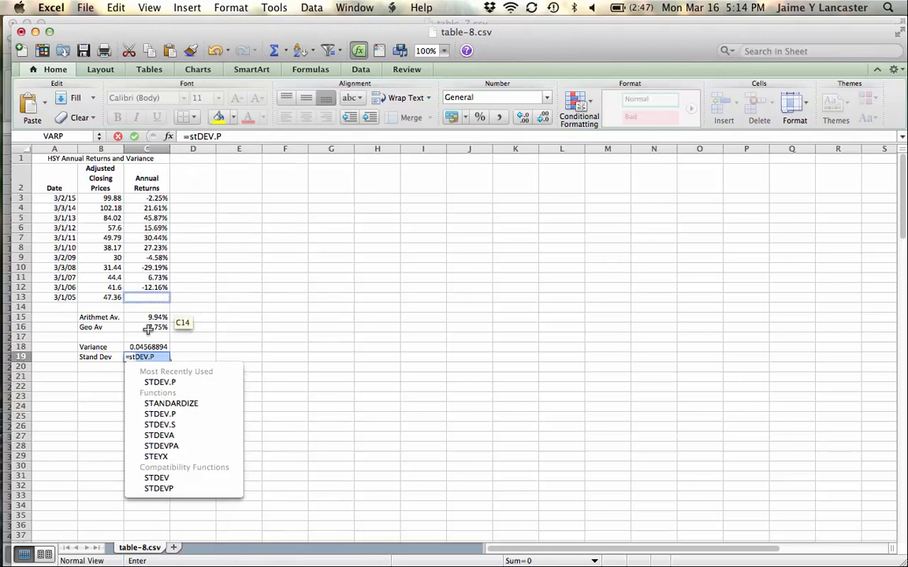
pyautogui.click(160, 382)
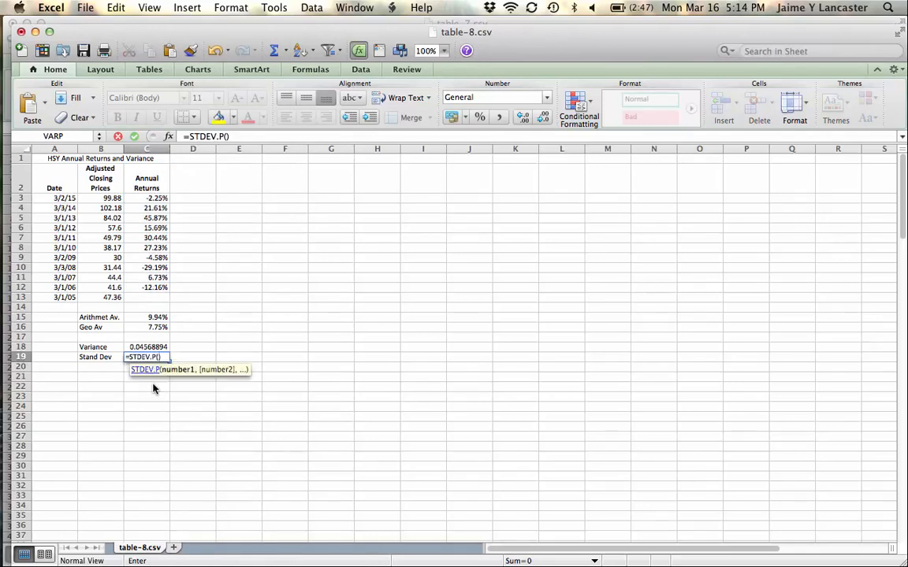
pyautogui.click(147, 197)
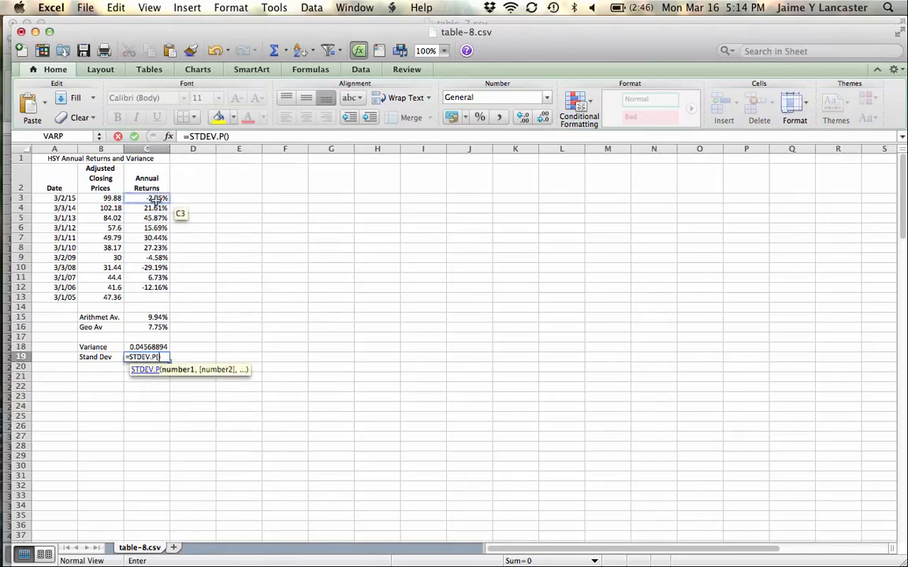
pyautogui.moveTo(145, 198); pyautogui.dragTo(146, 287)
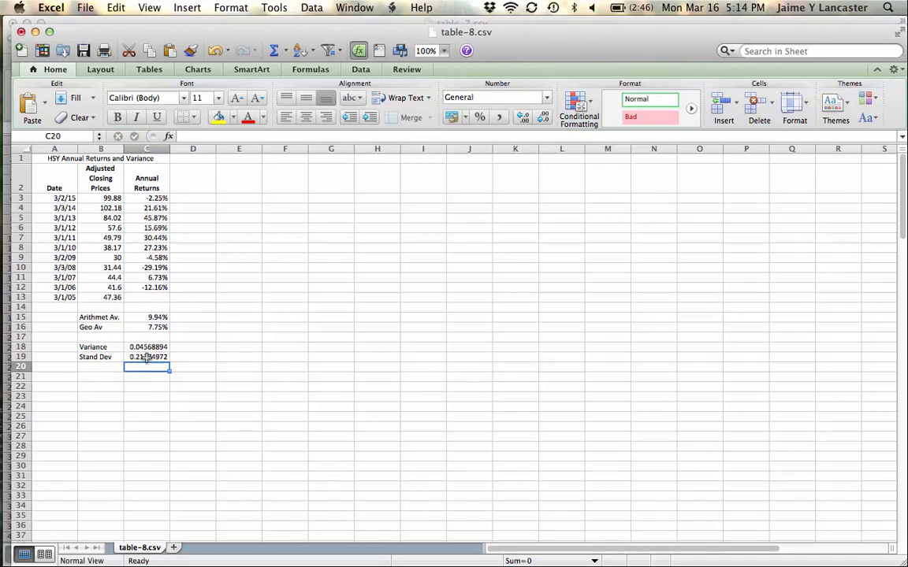
pyautogui.click(147, 357)
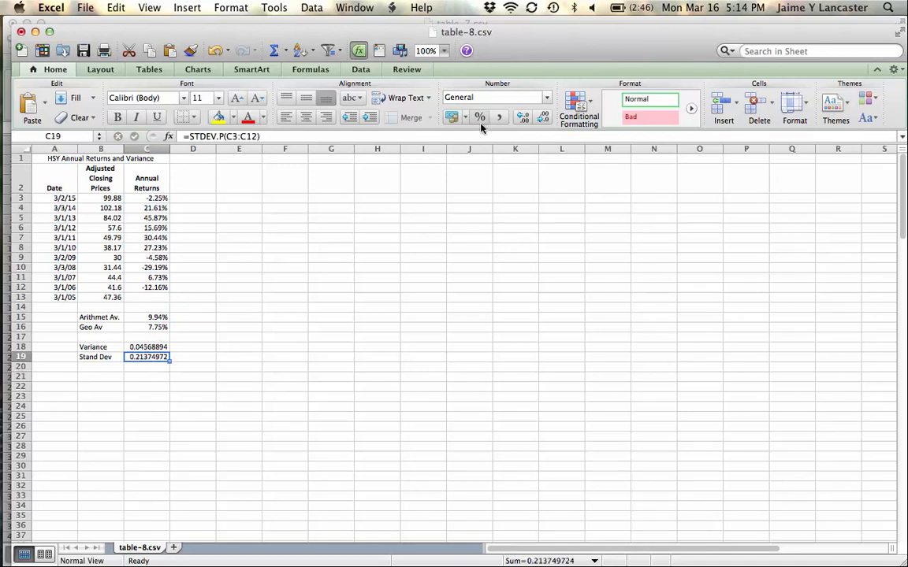
pyautogui.click(479, 116)
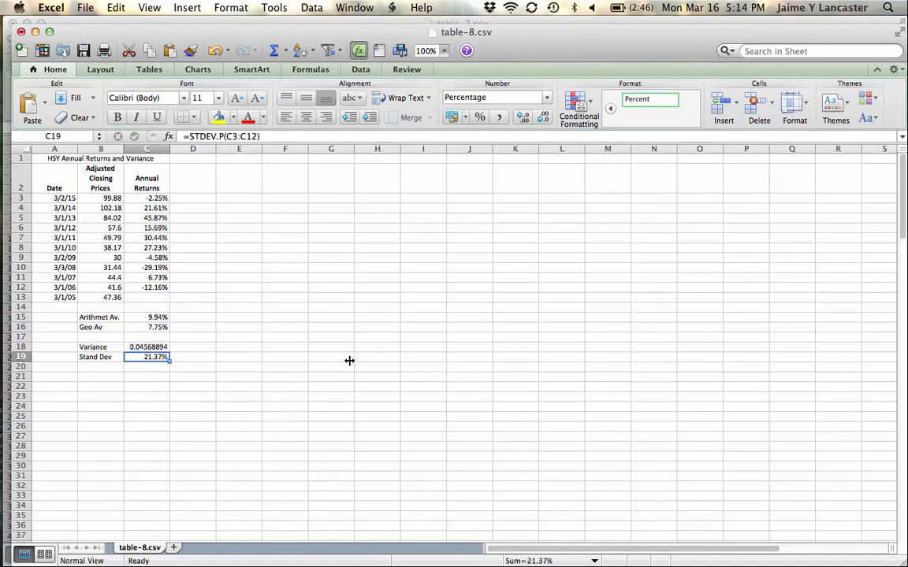
pyautogui.click(331, 358)
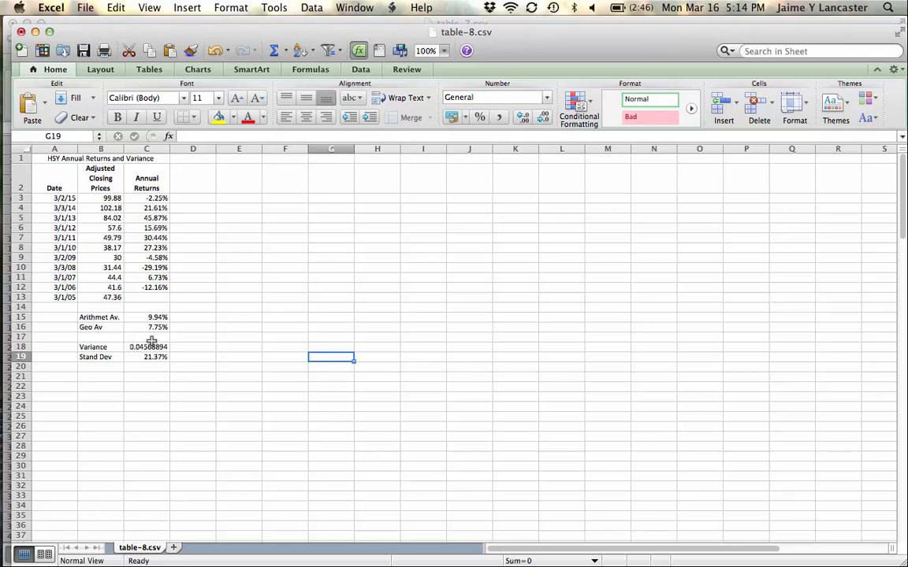
pyautogui.click(148, 357)
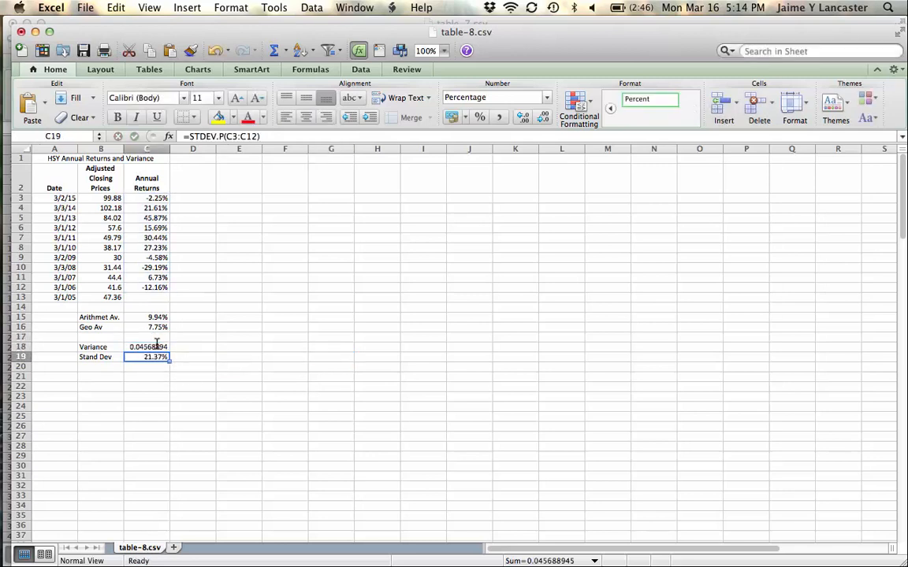
pyautogui.doubleClick(146, 356)
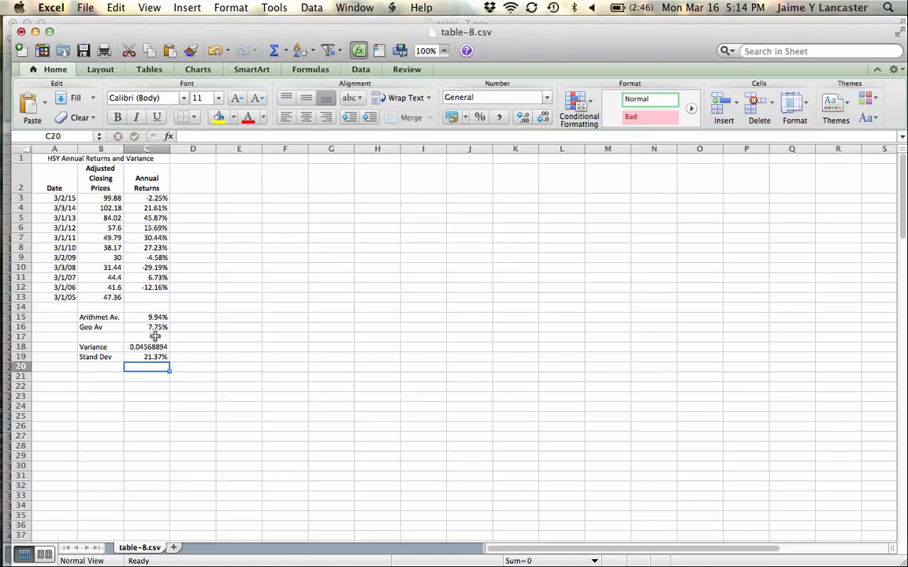
pyautogui.click(146, 327)
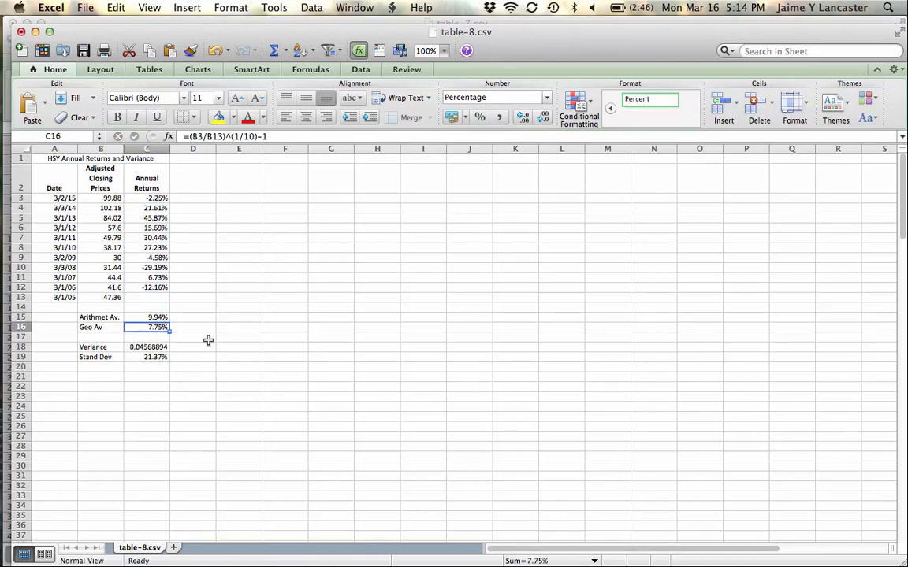
pyautogui.moveTo(268, 362)
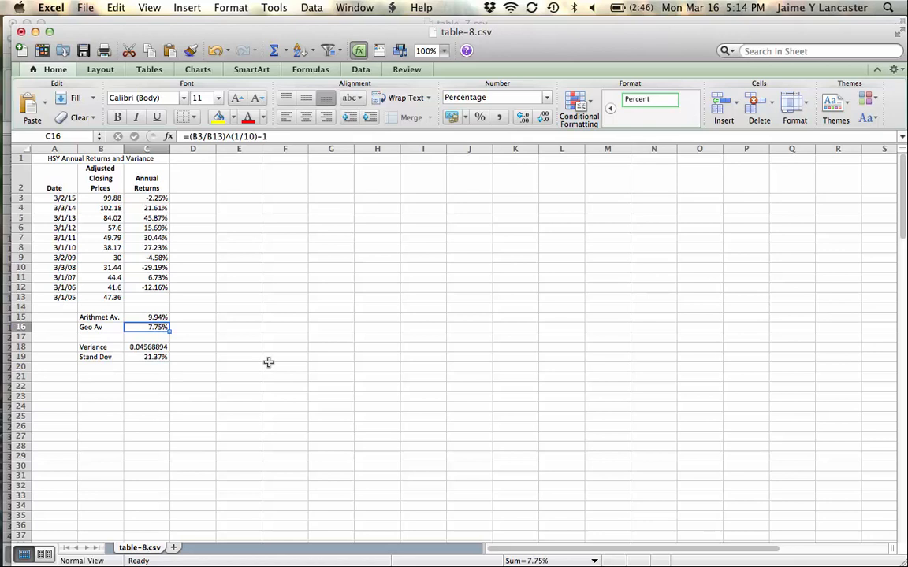
pyautogui.click(146, 357)
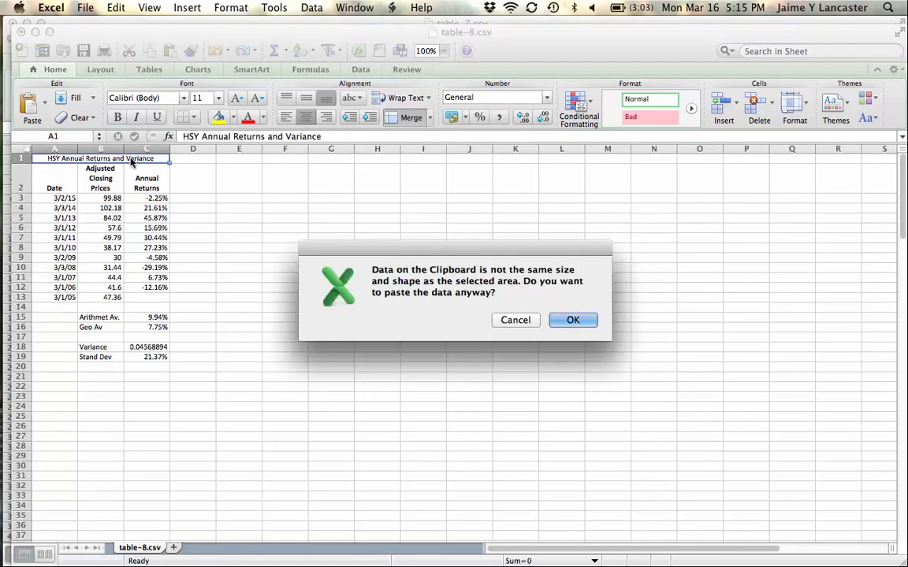
pyautogui.click(516, 320)
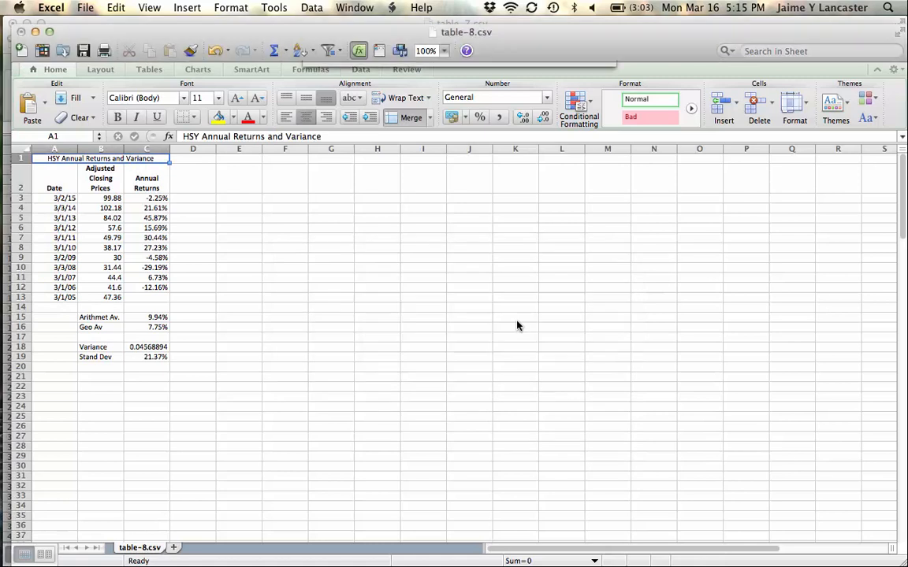